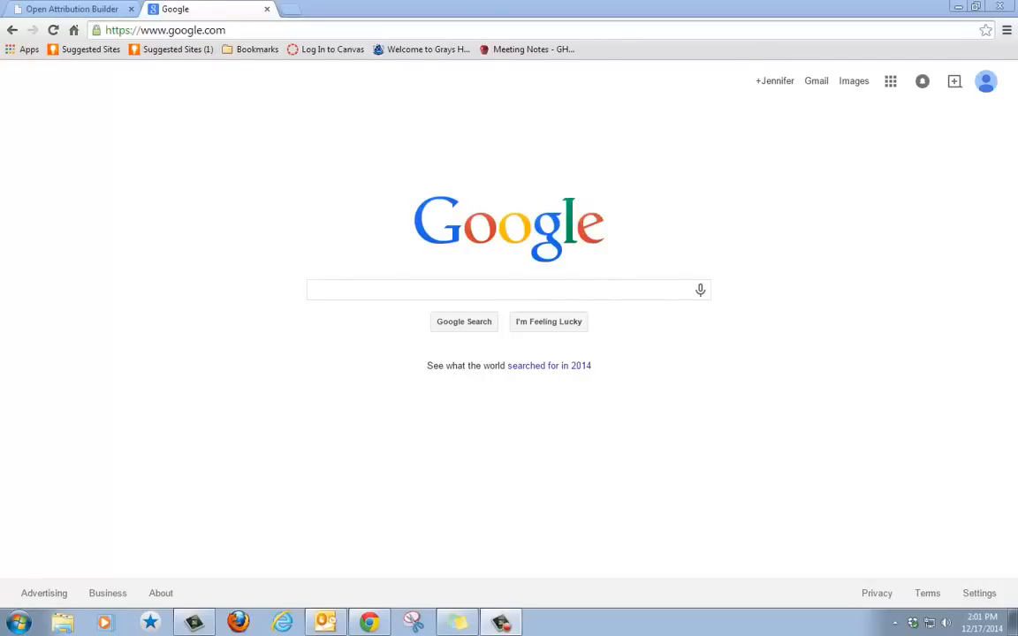
pyautogui.moveTo(912, 573)
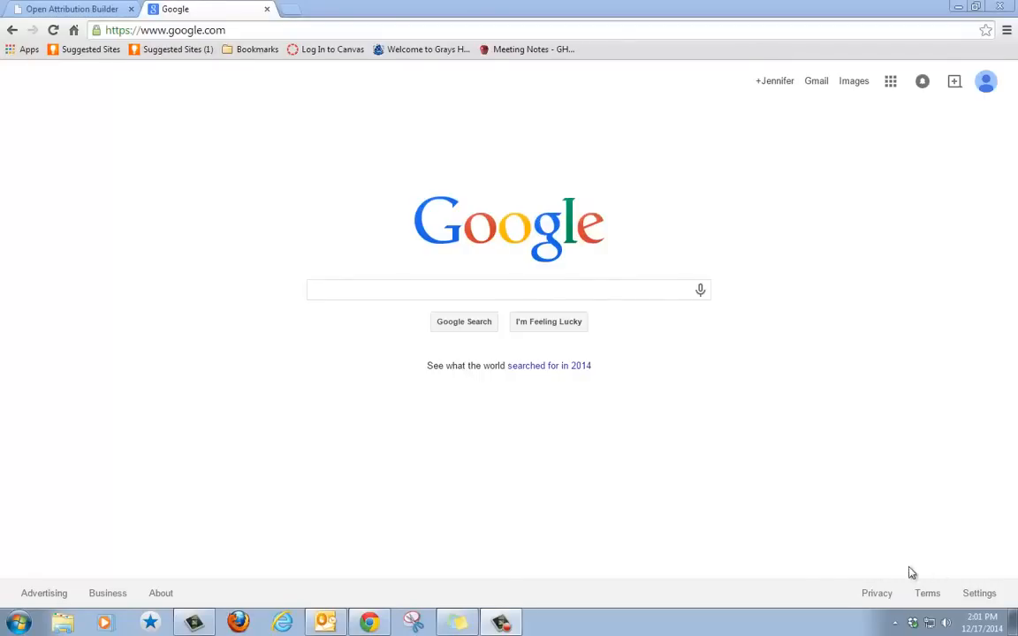
pyautogui.moveTo(459, 216)
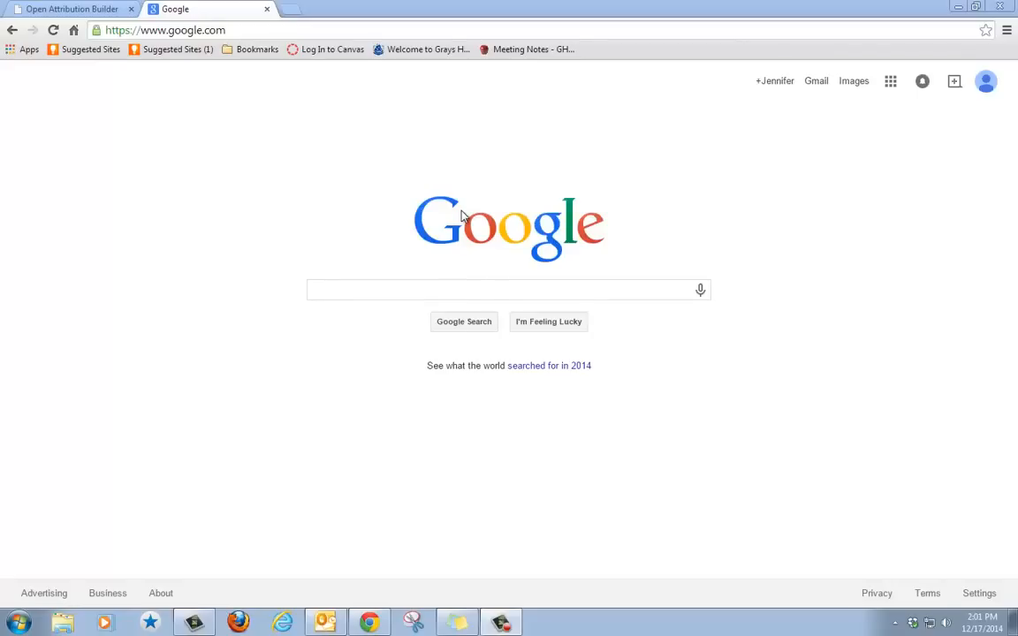
pyautogui.moveTo(746, 95)
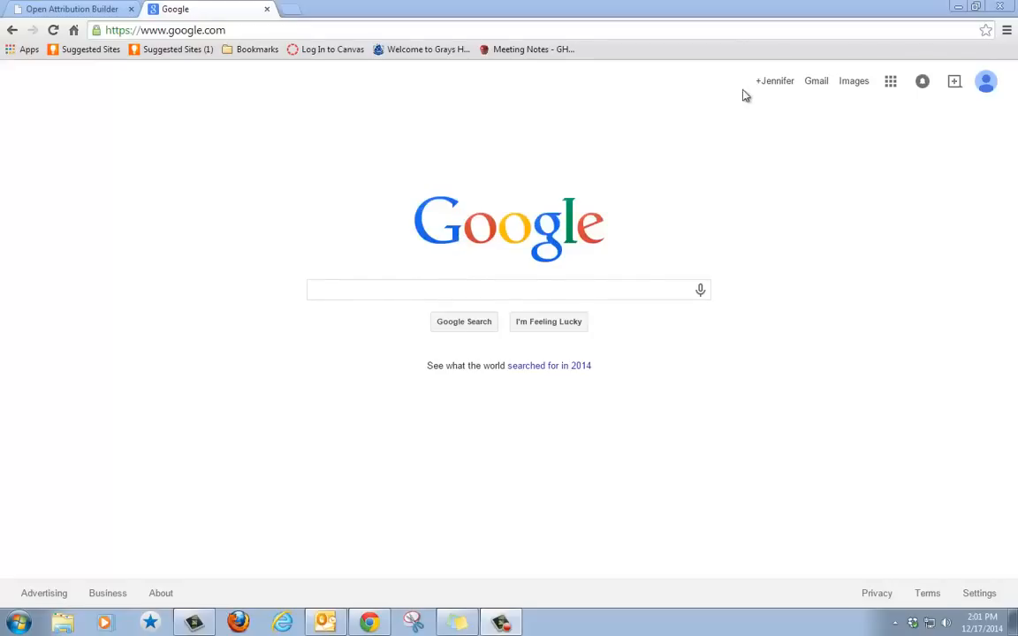
pyautogui.moveTo(774, 82)
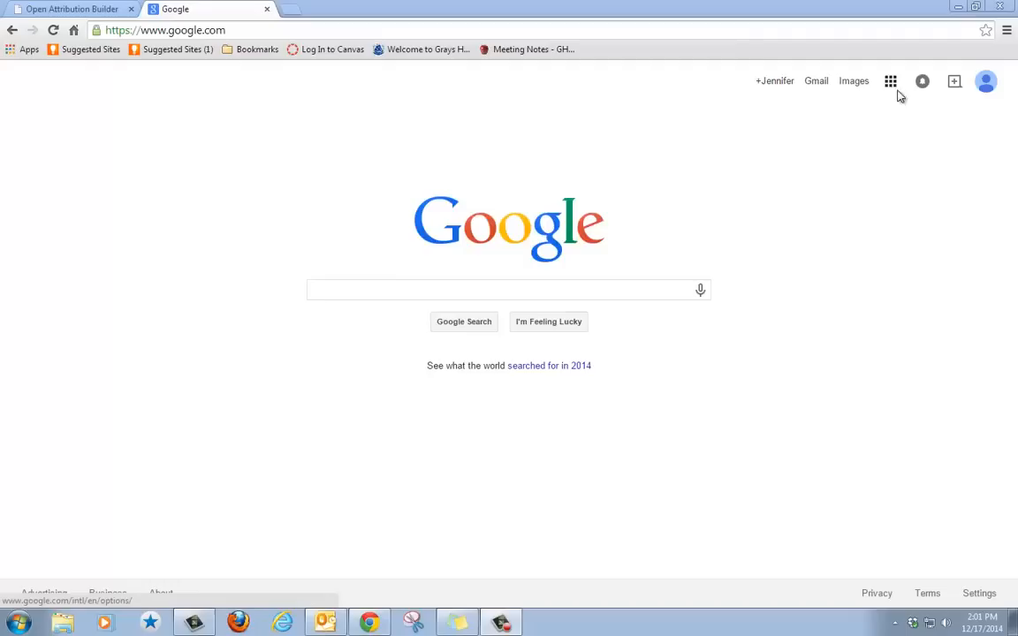
pyautogui.moveTo(891, 81)
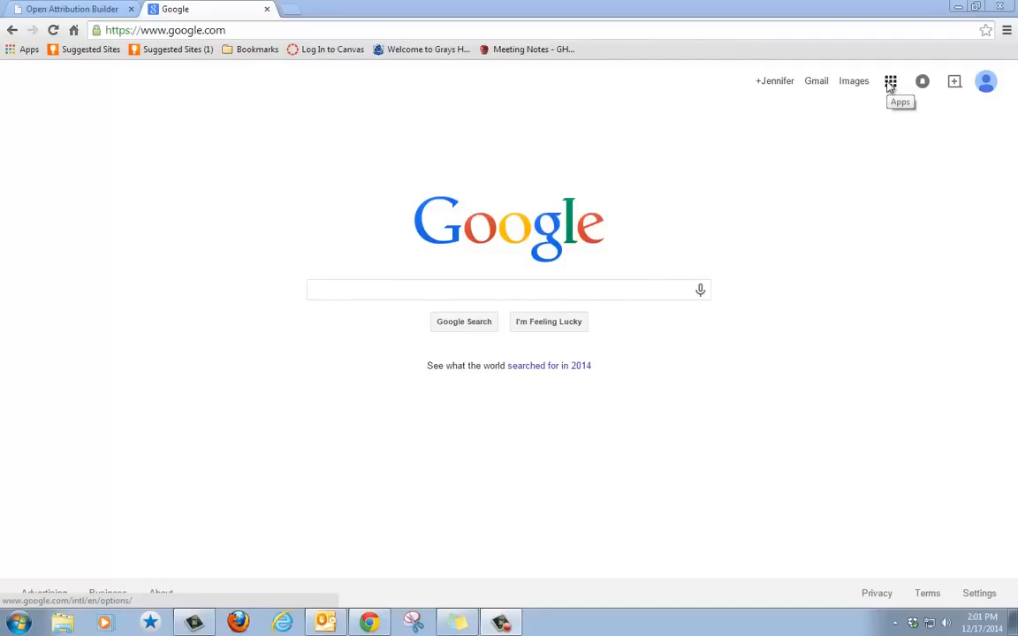
# From the Google apps grid's full product catalogue, launch Slides under Home & Office
pyautogui.click(891, 81)
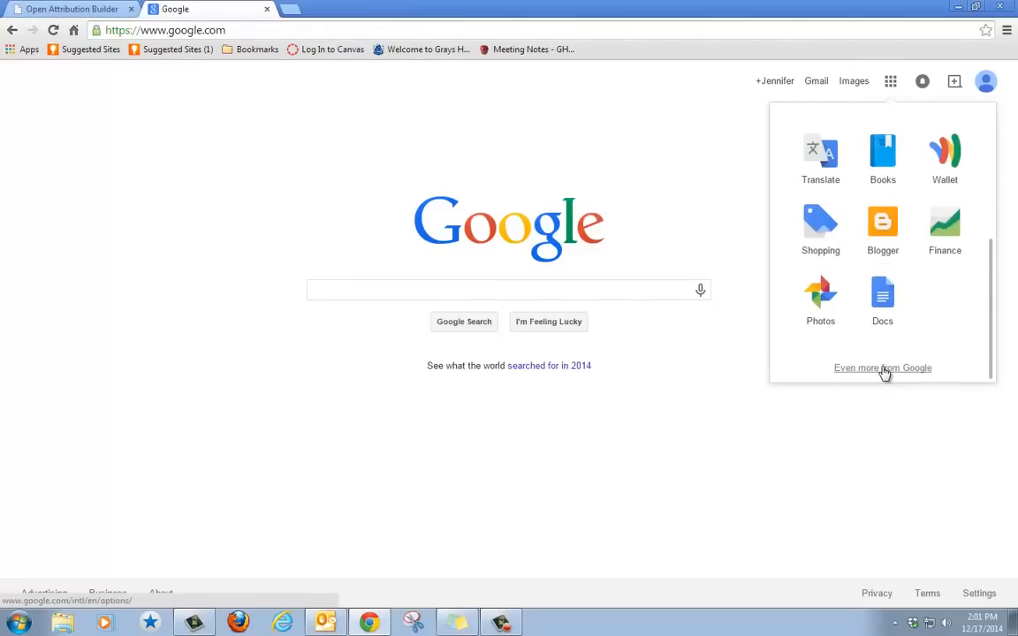
pyautogui.click(882, 368)
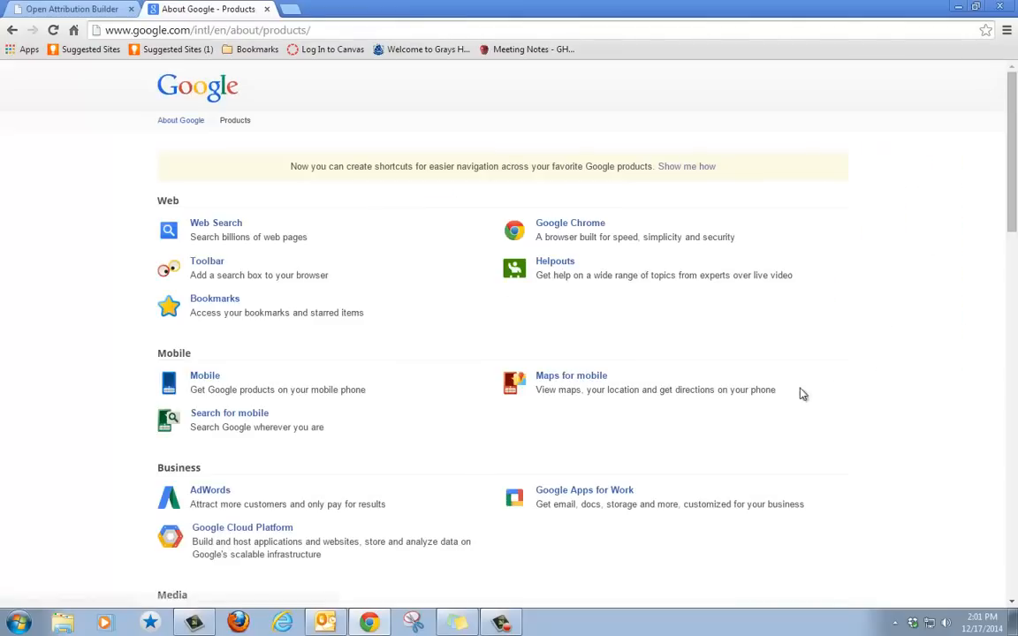
pyautogui.scroll(-3)
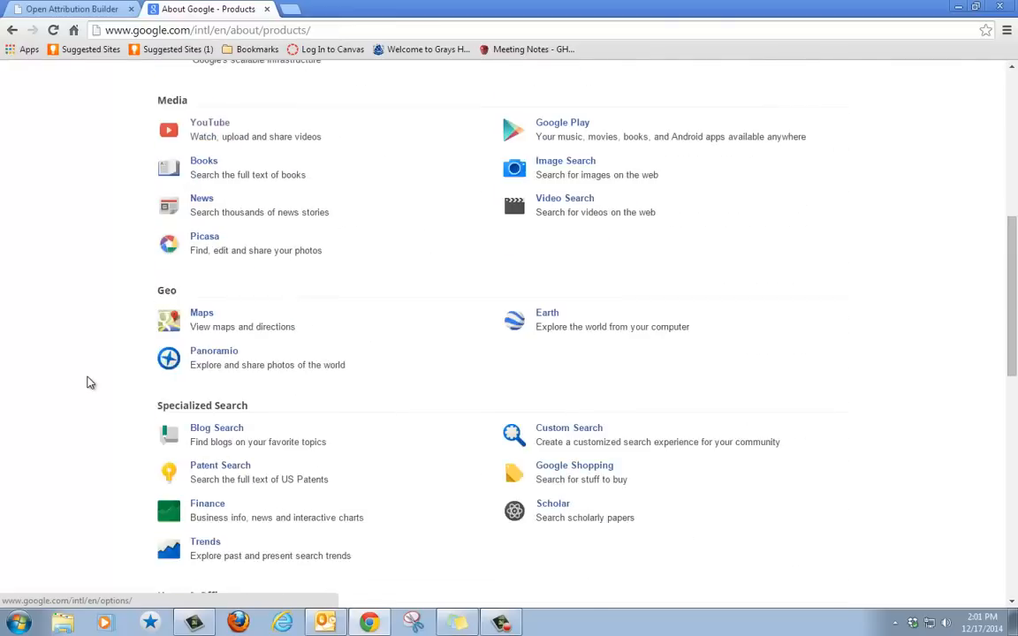
pyautogui.scroll(-3)
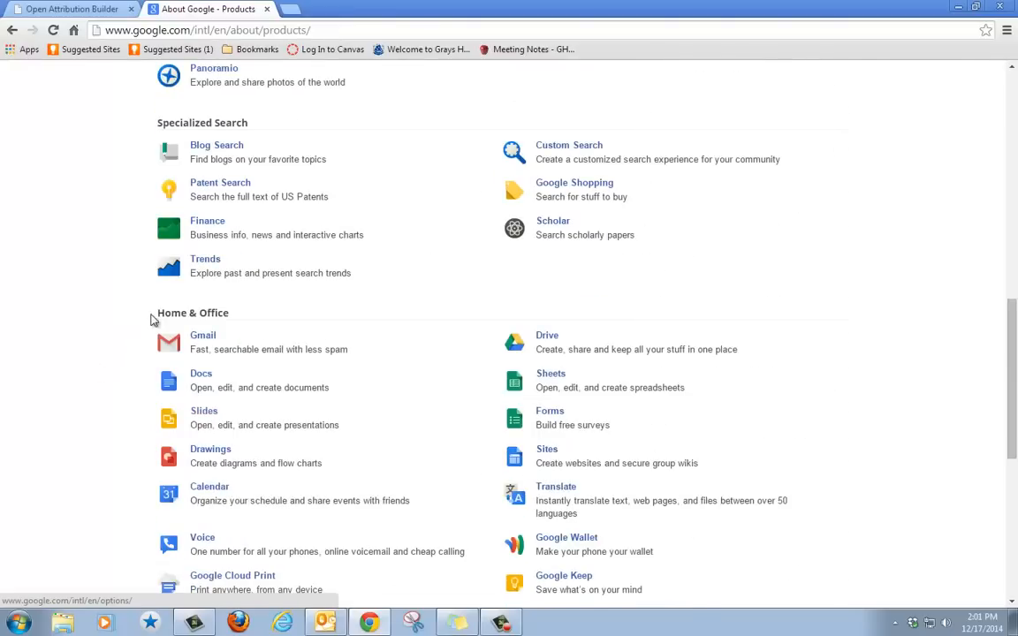
pyautogui.moveTo(205, 417)
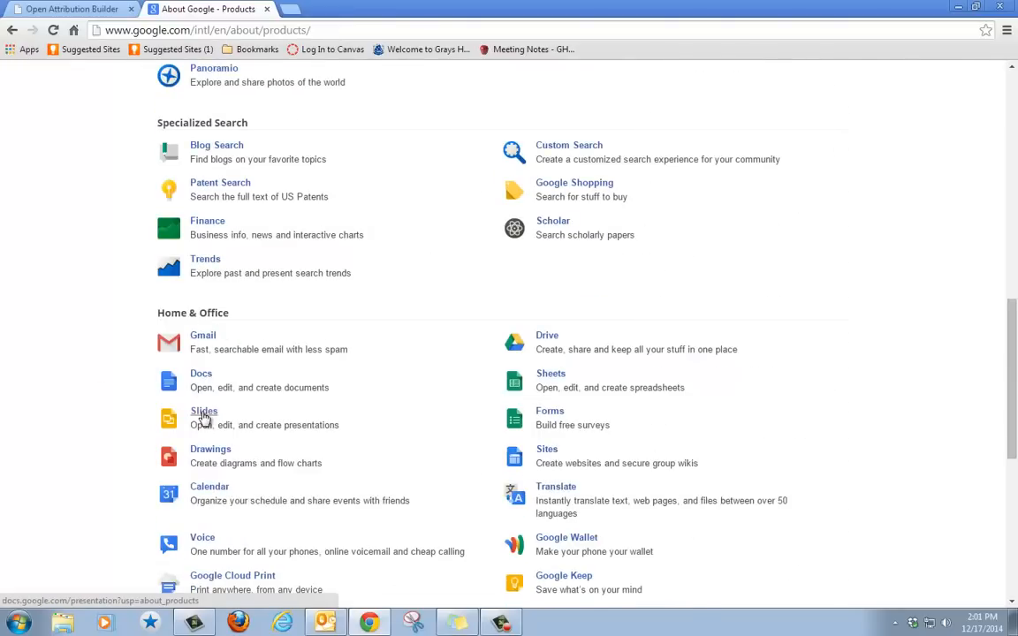
pyautogui.click(205, 412)
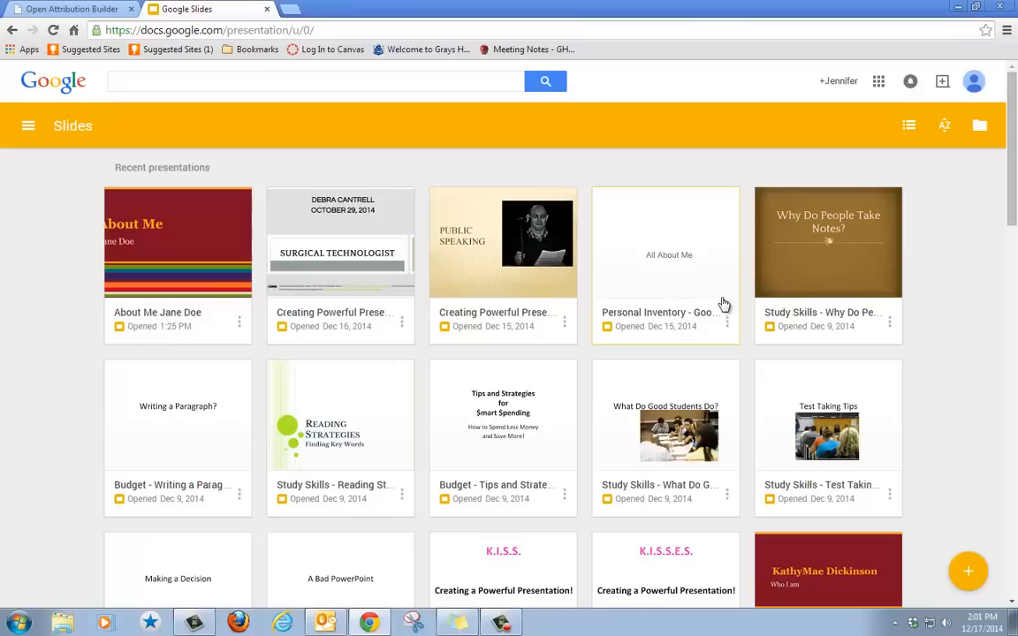
pyautogui.moveTo(969, 573)
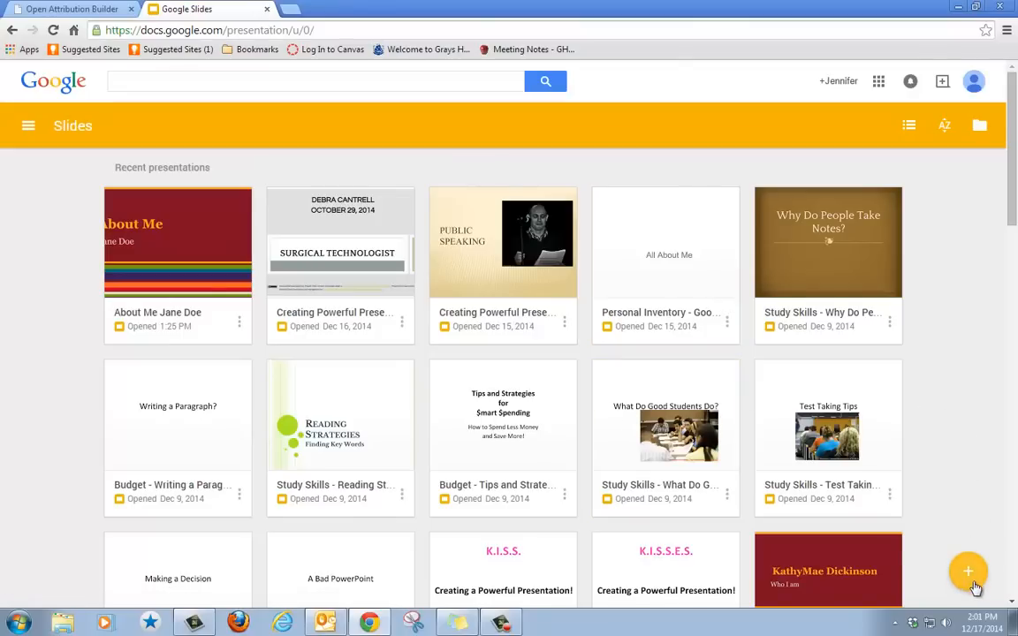
pyautogui.moveTo(969, 573)
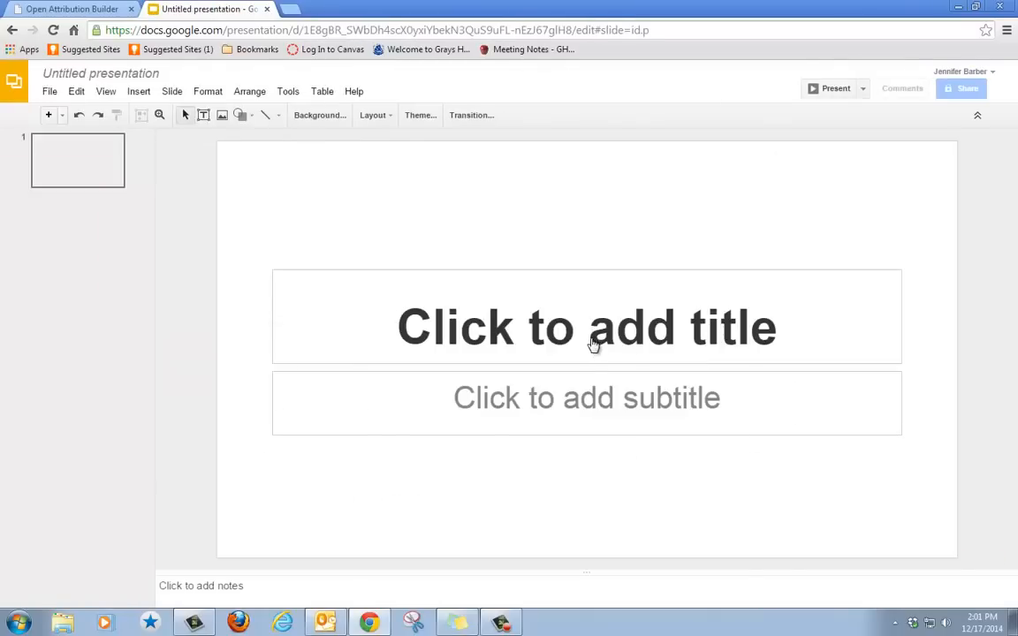
# Apply the Color Strip theme to the new untitled presentation
pyautogui.click(421, 115)
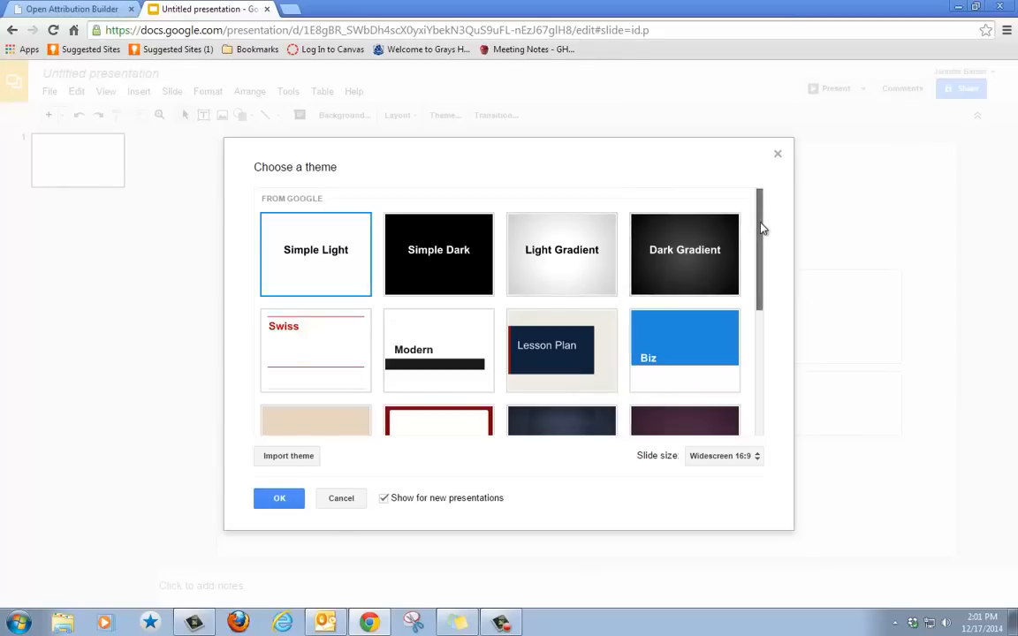
pyautogui.scroll(-3)
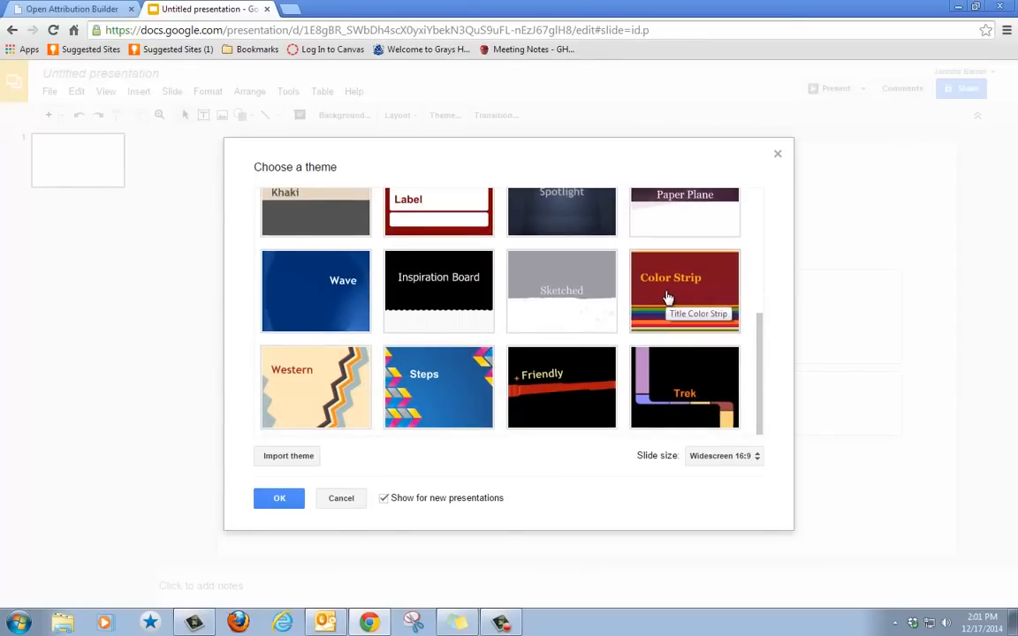
pyautogui.click(684, 291)
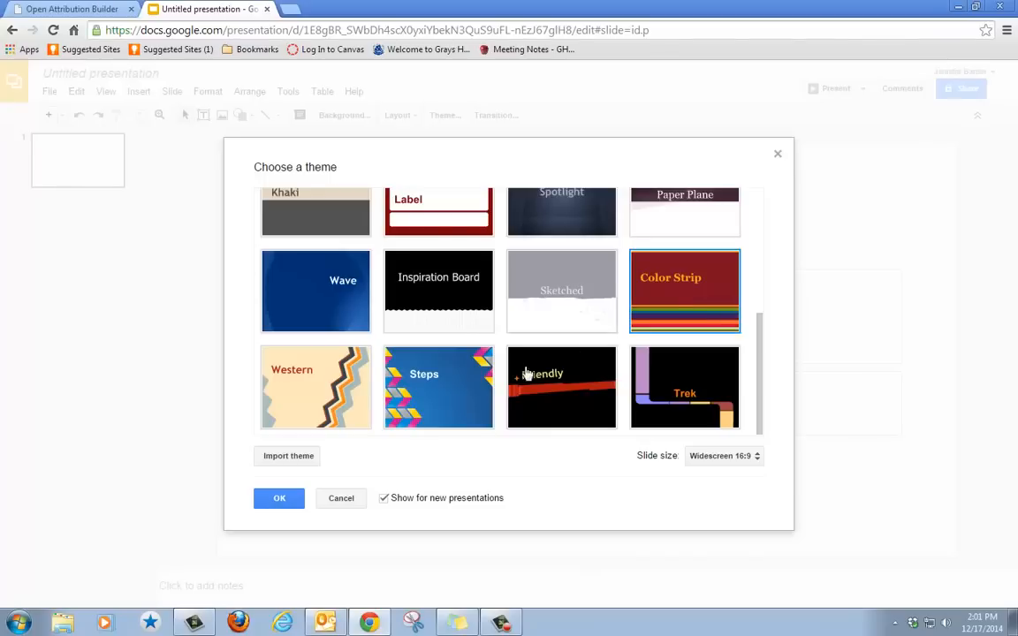
pyautogui.click(280, 498)
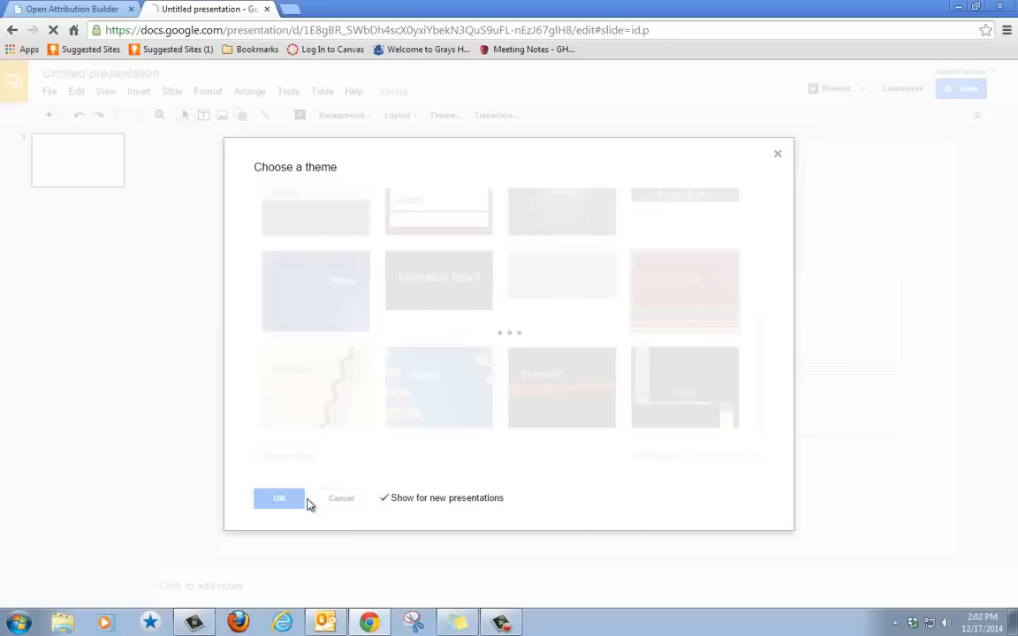
pyautogui.click(279, 498)
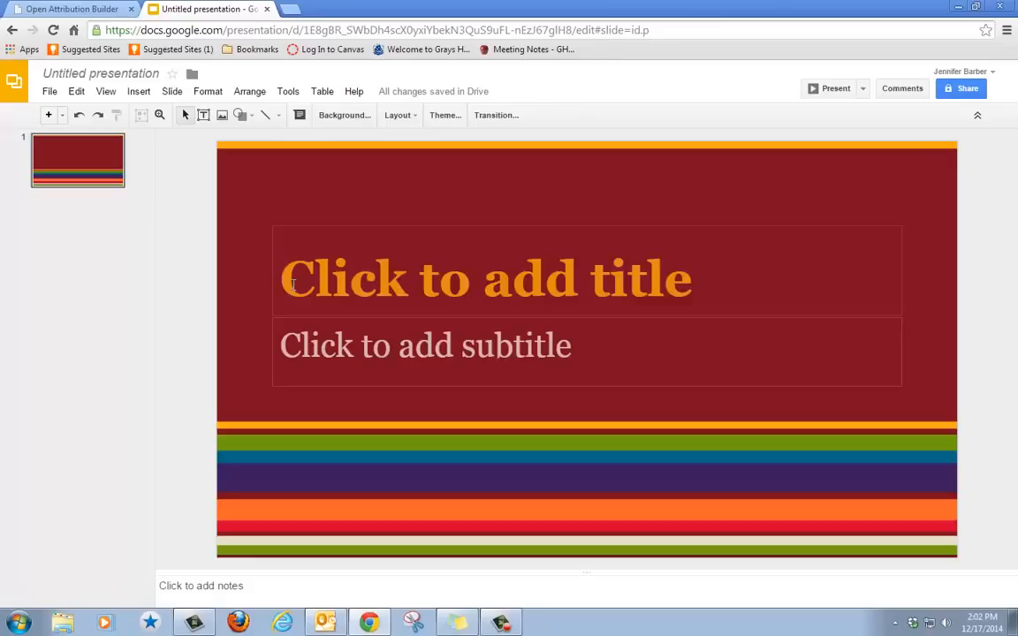
# Make the title slide read 'About Me' with subtitle 'Jennifer Barber'
pyautogui.click(486, 279)
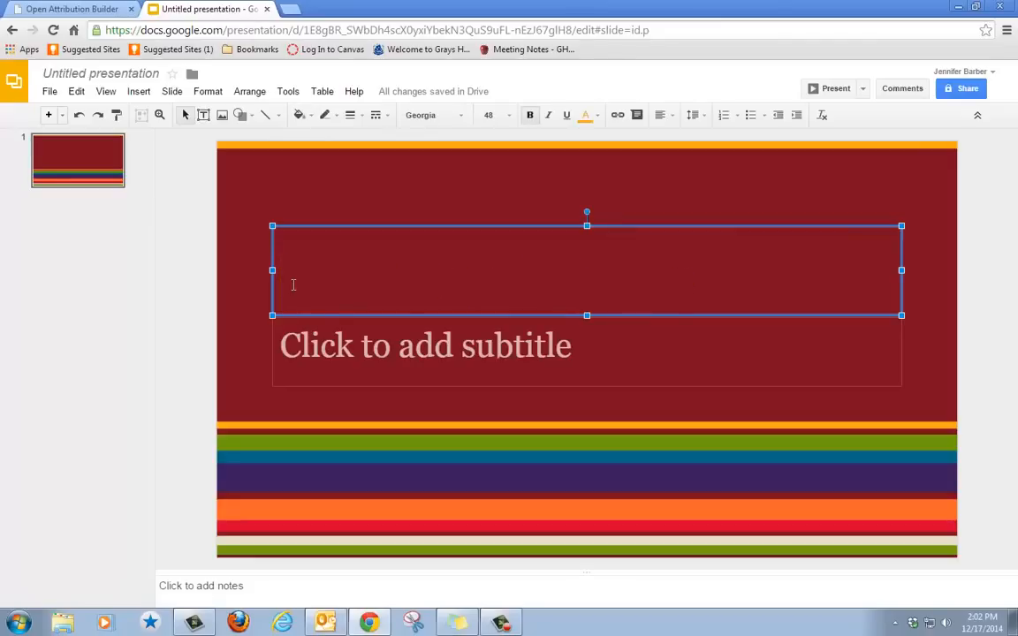
pyautogui.write('About M')
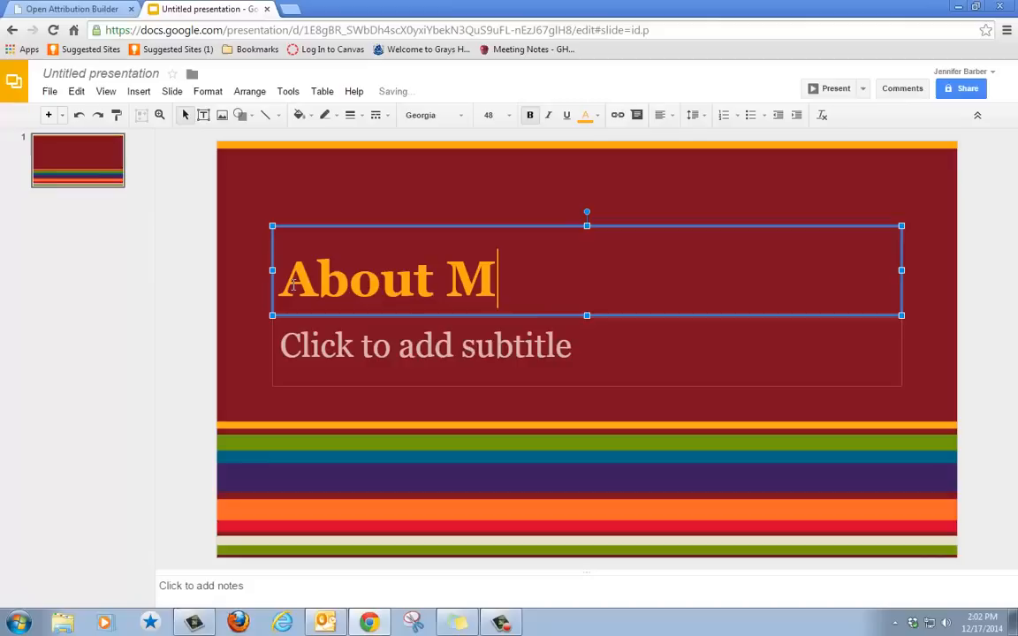
pyautogui.write('e')
pyautogui.click(587, 353)
pyautogui.write('J')
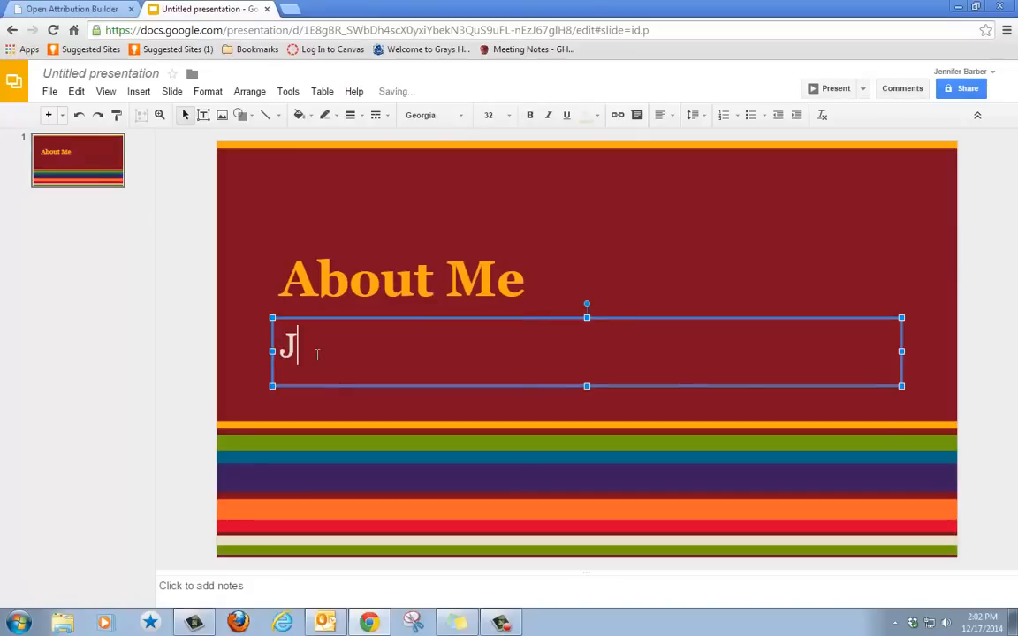
pyautogui.write('ennifer Bar')
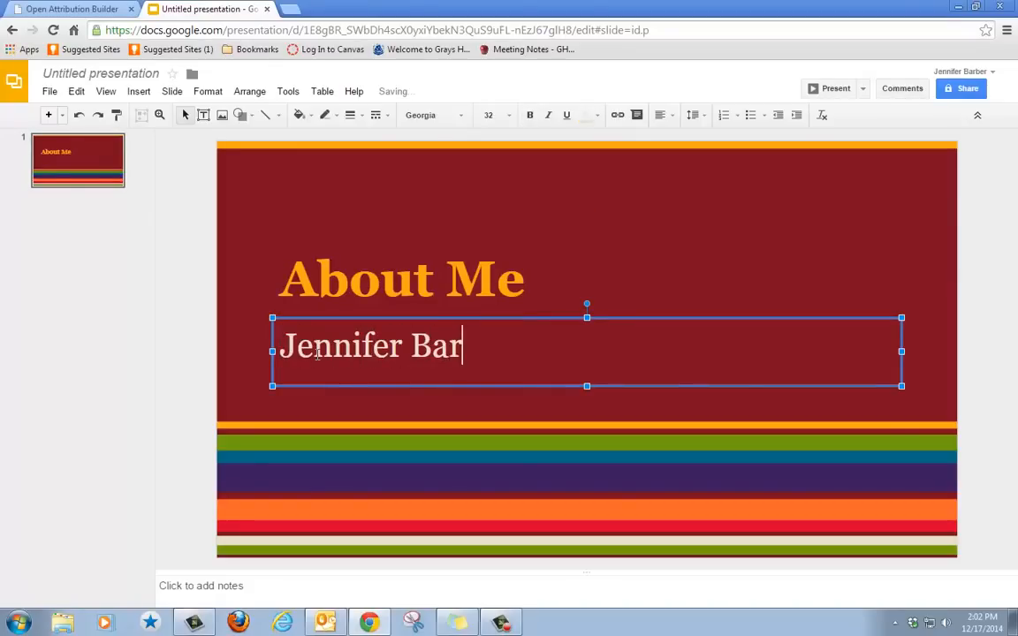
pyautogui.write('ber')
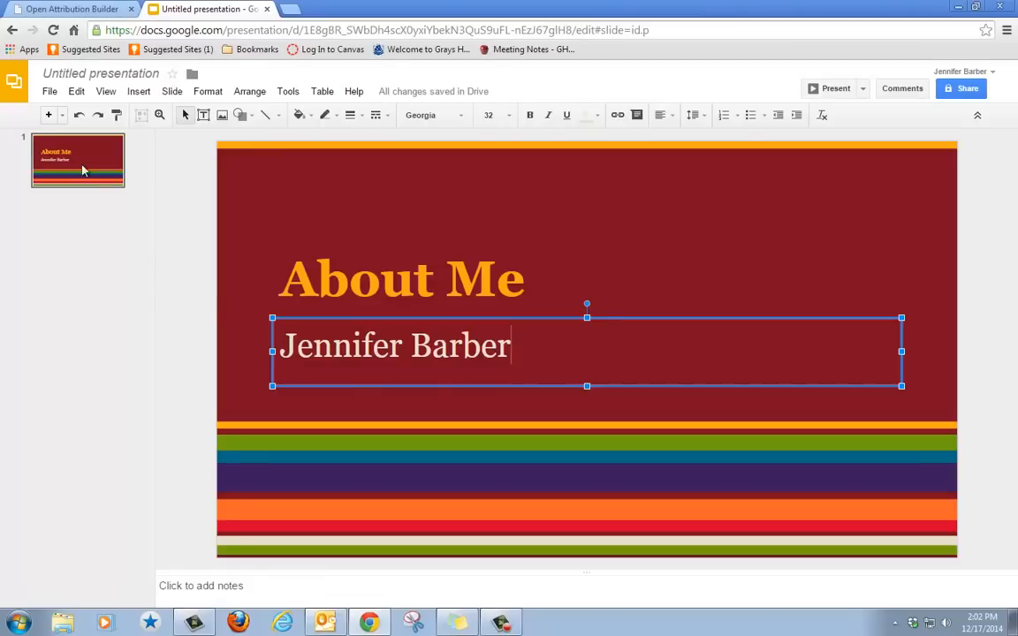
pyautogui.moveTo(50, 115)
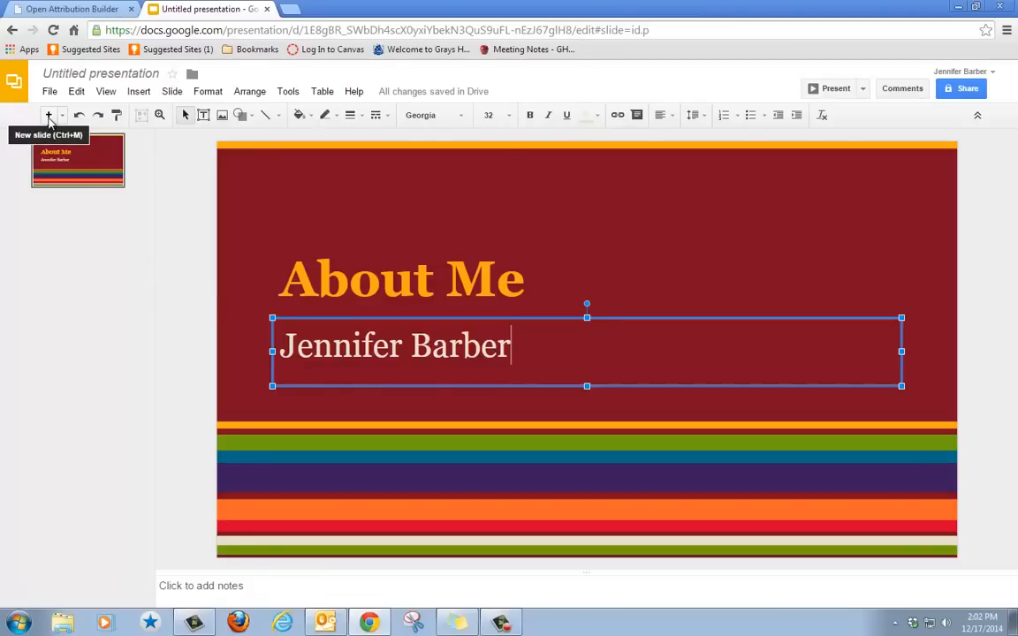
# Add slide 2 'My Personality' with body 'I am funny. I am organized.'
pyautogui.click(49, 115)
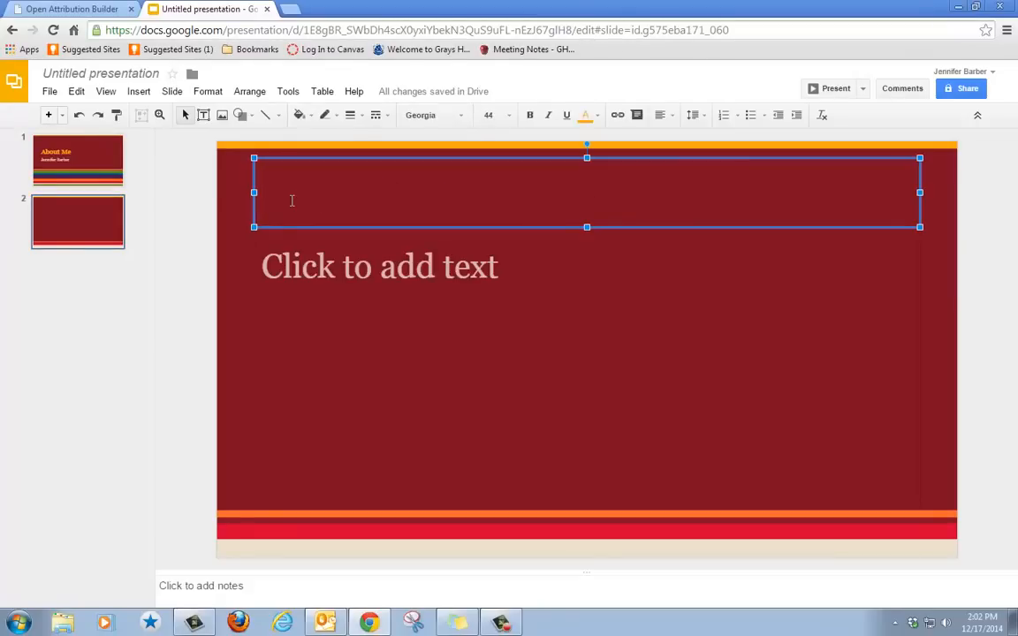
pyautogui.write('My')
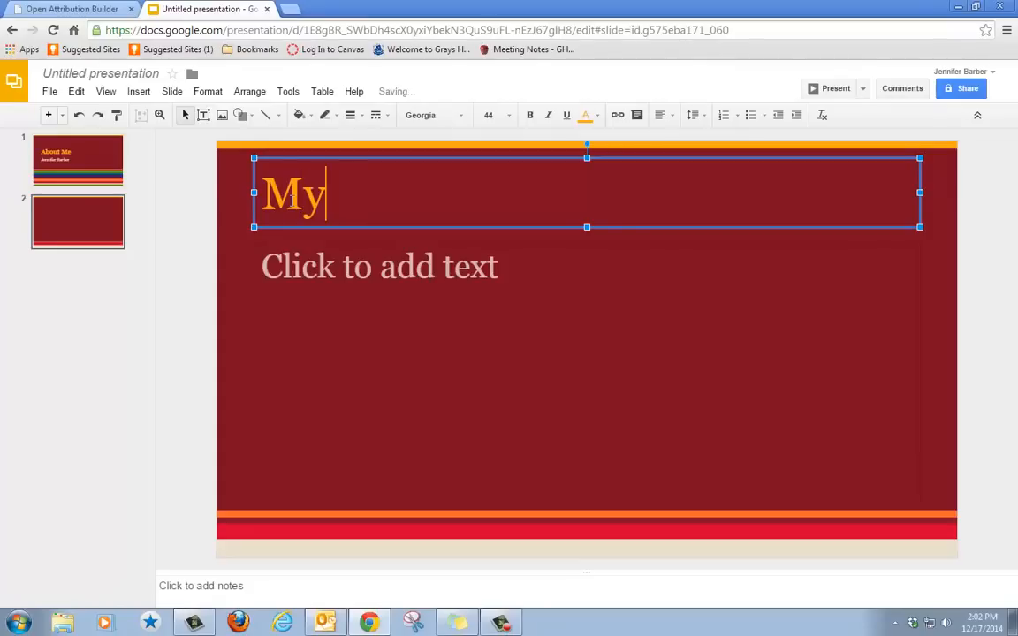
pyautogui.write('Personali')
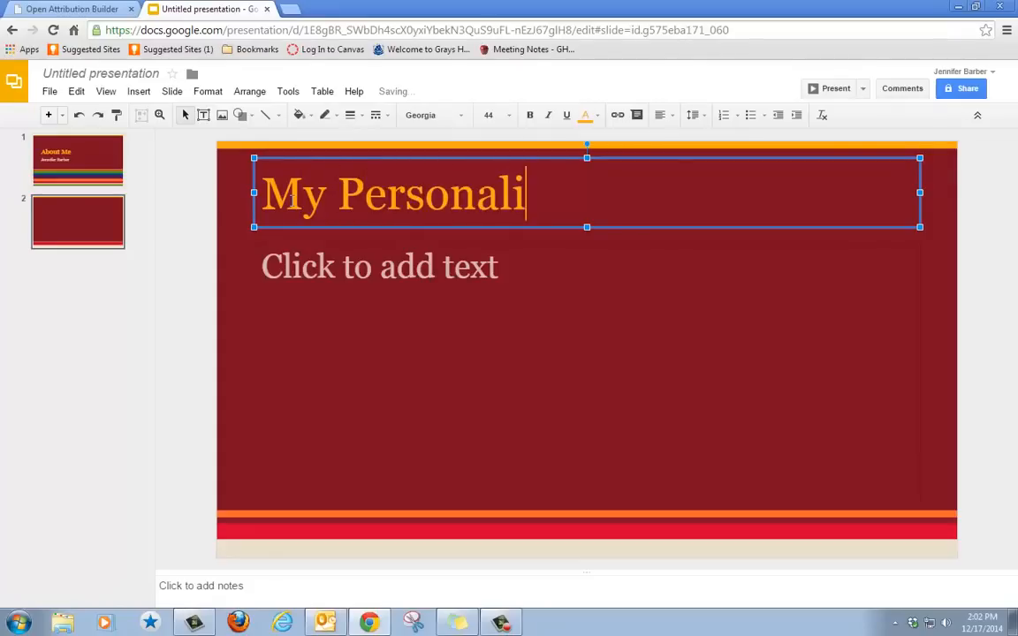
pyautogui.write('ty')
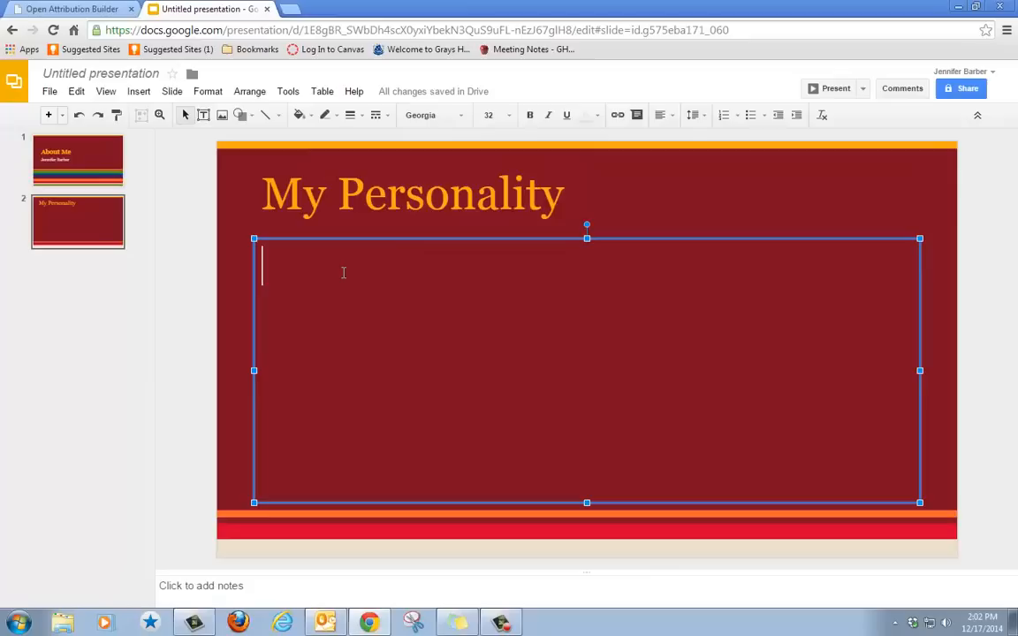
pyautogui.write('I')
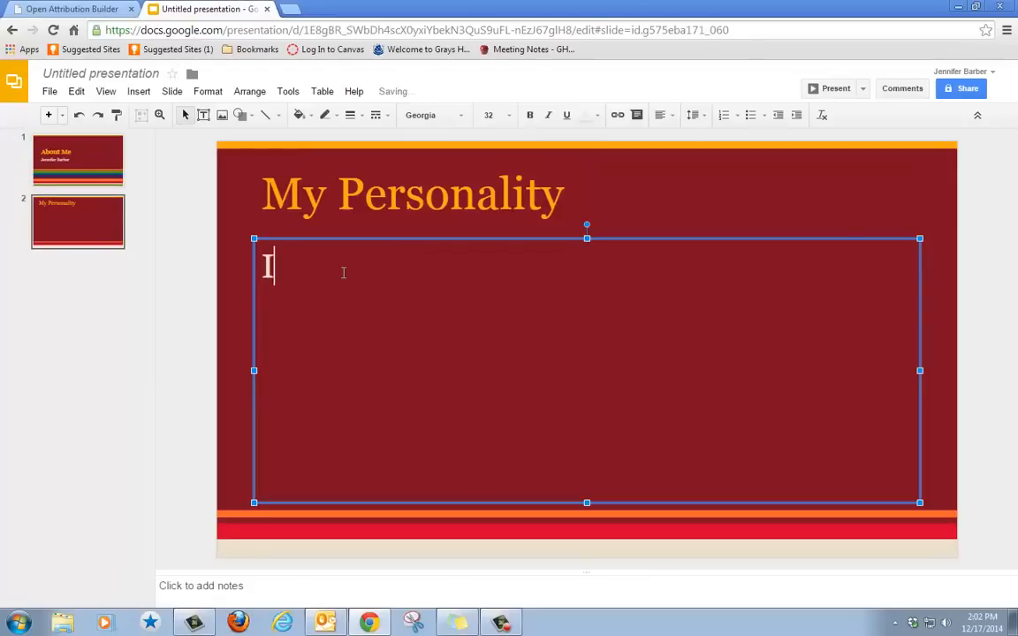
pyautogui.write('am funny.')
pyautogui.write('I am orga')
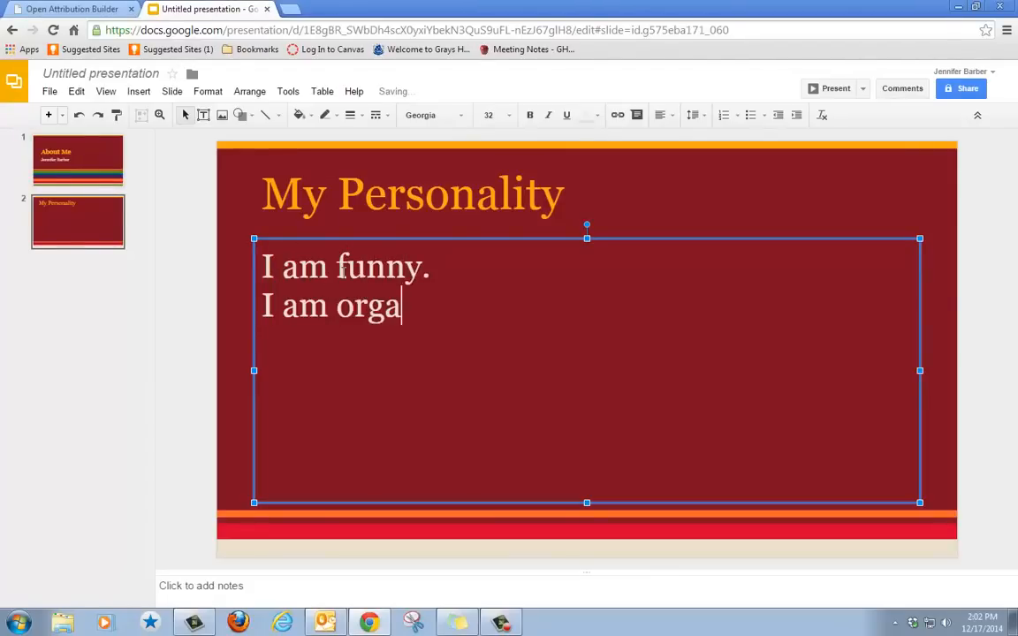
pyautogui.write('nized.')
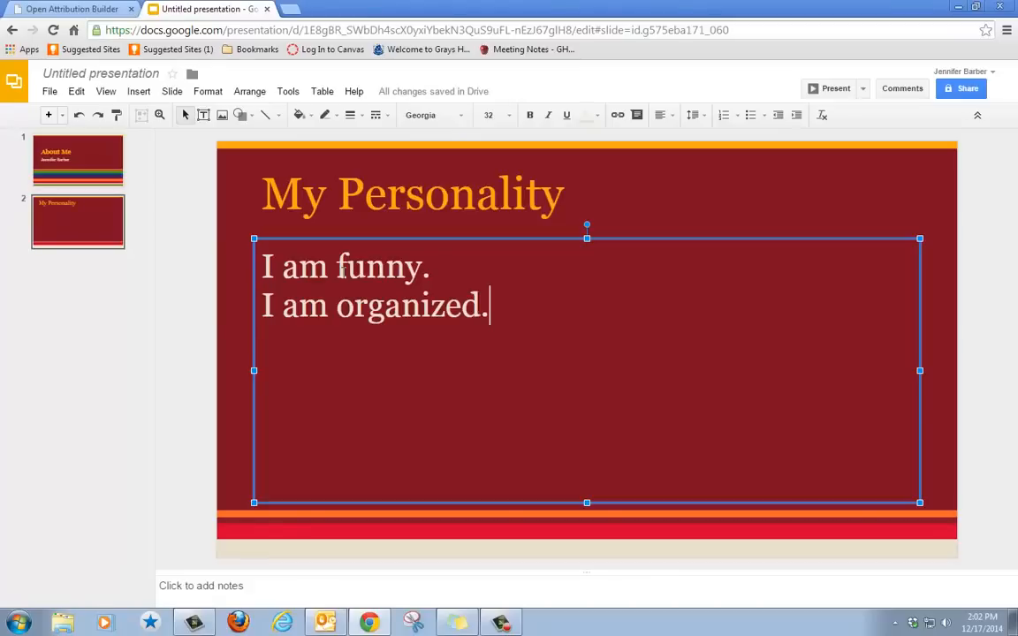
pyautogui.moveTo(50, 115)
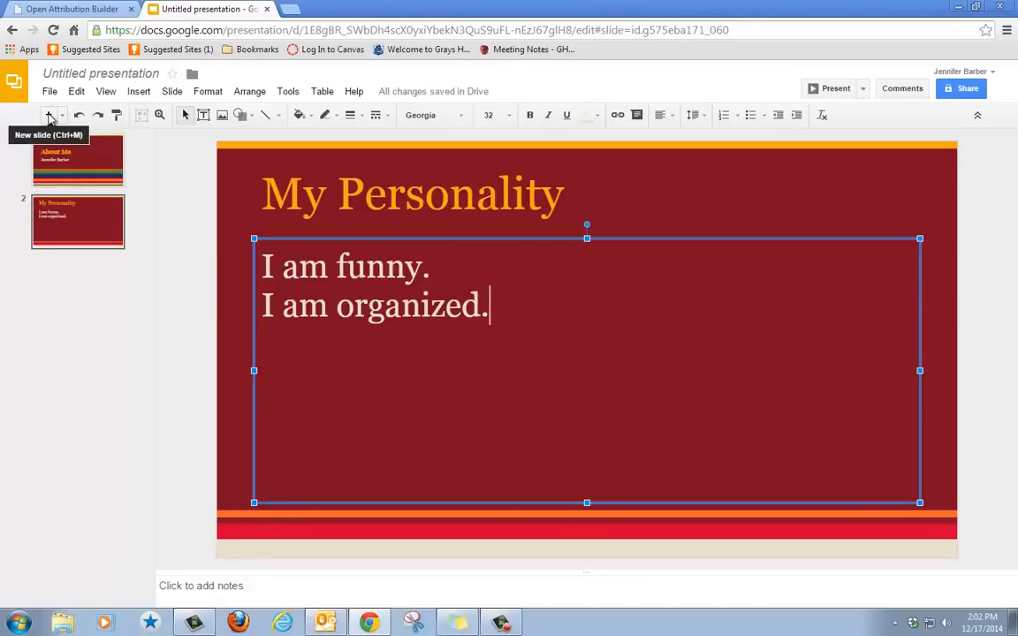
# Add slide 3 'Likes & Dislikes' reading 'I like animals. I do not like loud music.'
pyautogui.click(50, 114)
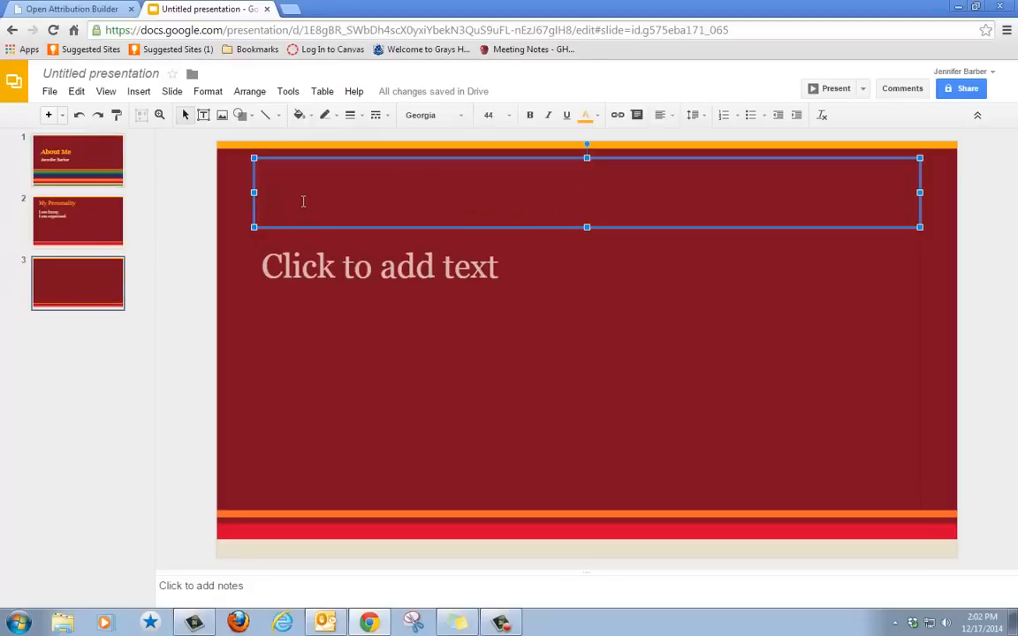
pyautogui.write('Likes')
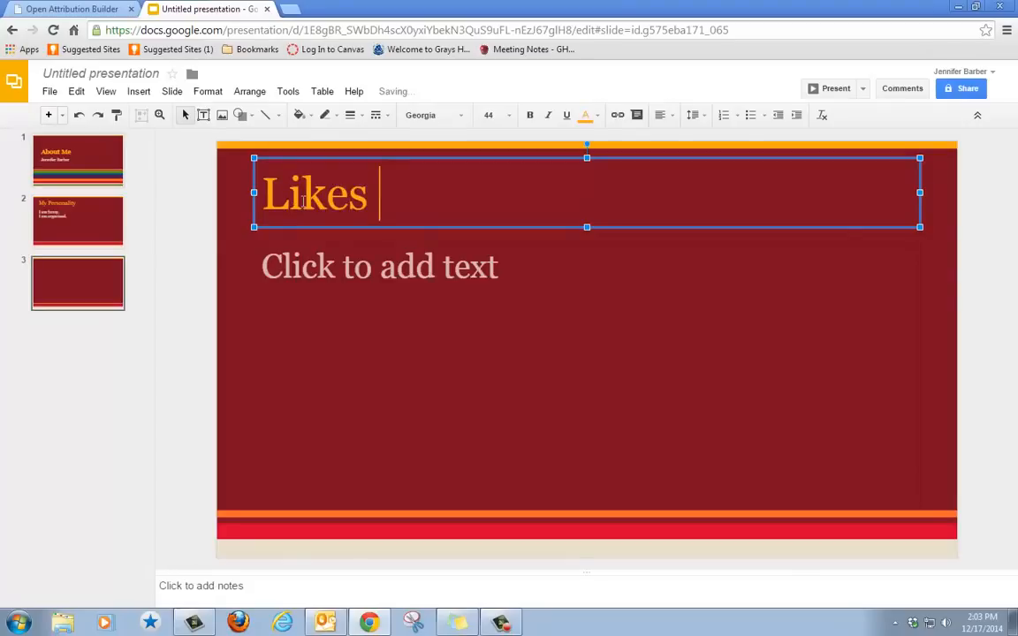
pyautogui.write('& Disli')
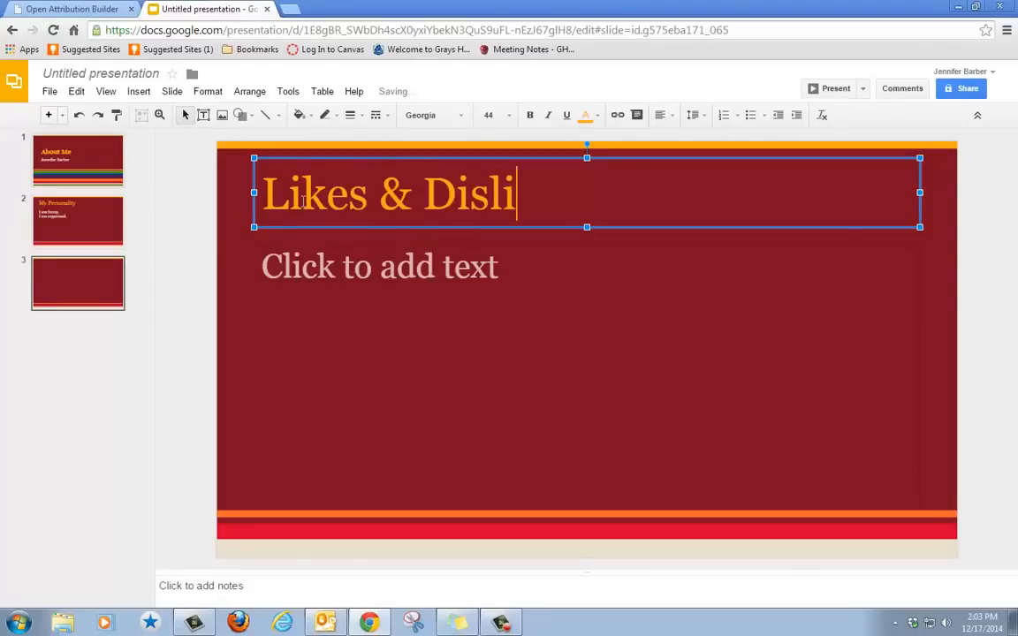
pyautogui.write('kes')
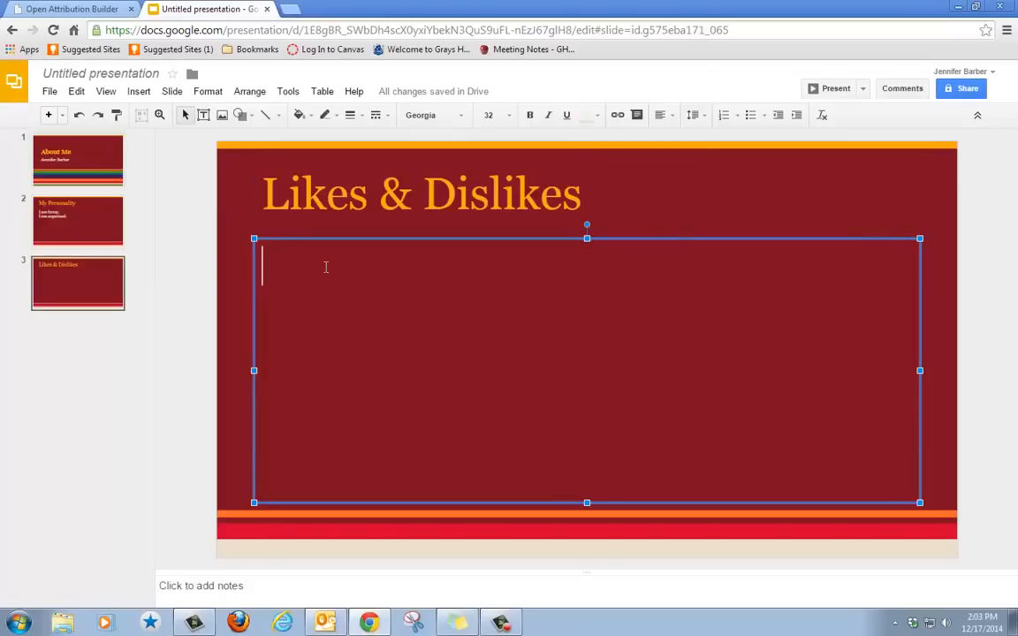
pyautogui.write('I lik')
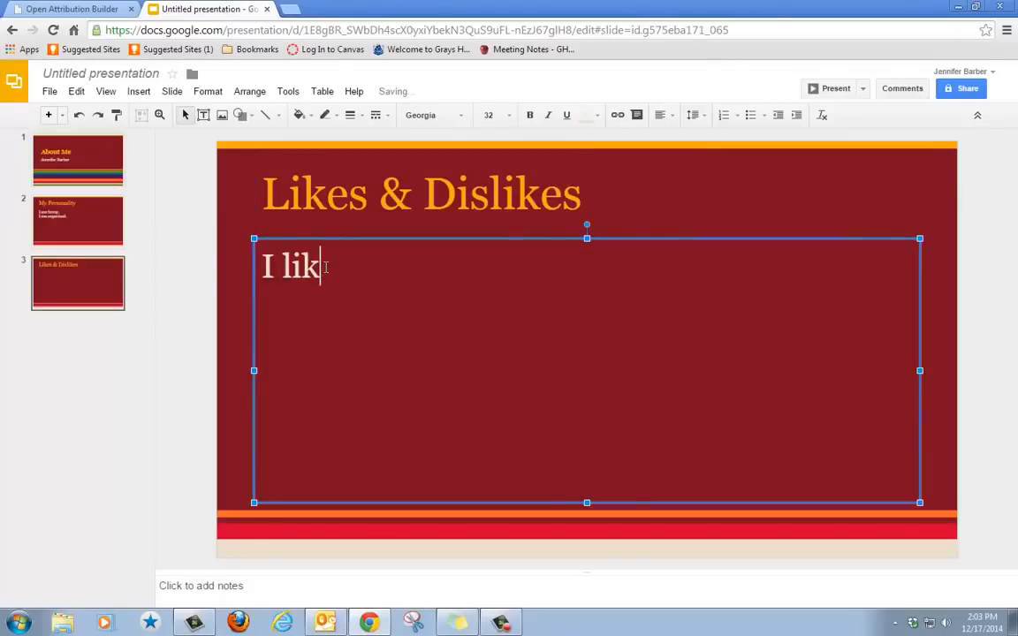
pyautogui.write('e animals.')
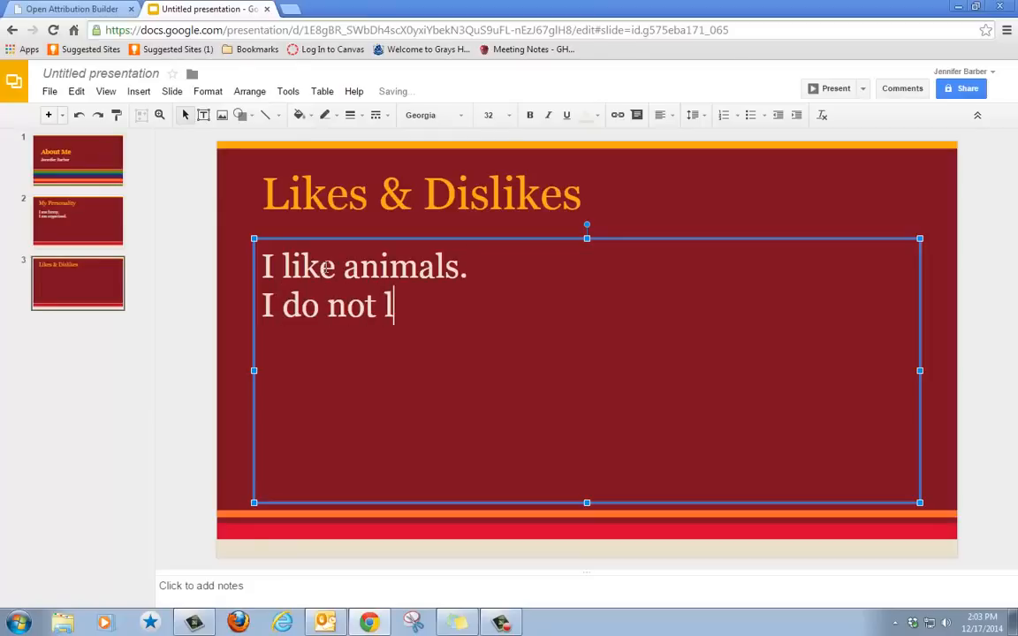
pyautogui.write('ike loud m')
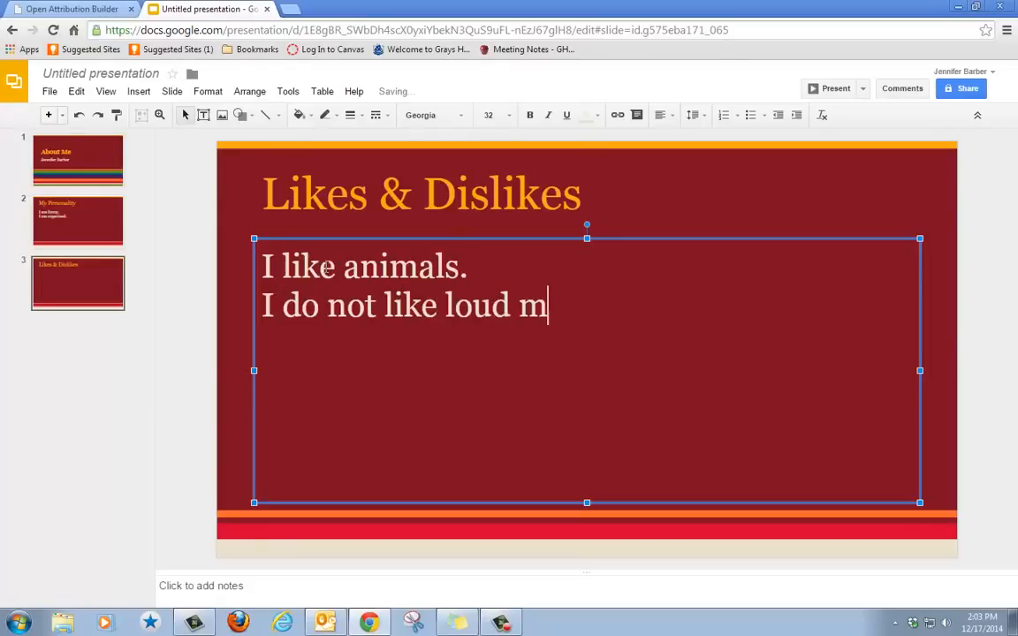
pyautogui.write('usic.')
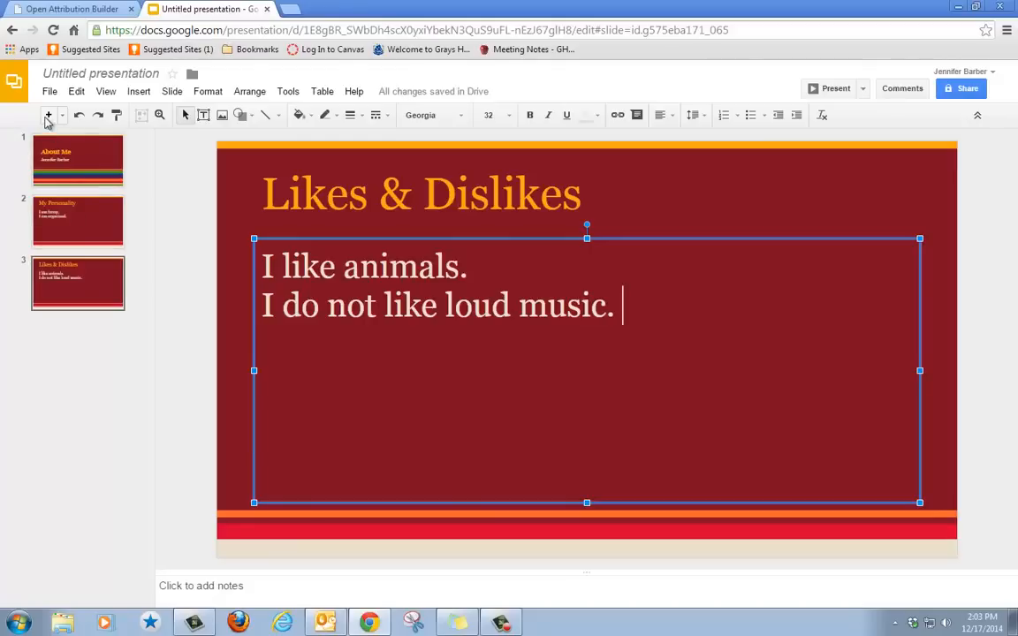
pyautogui.moveTo(46, 116)
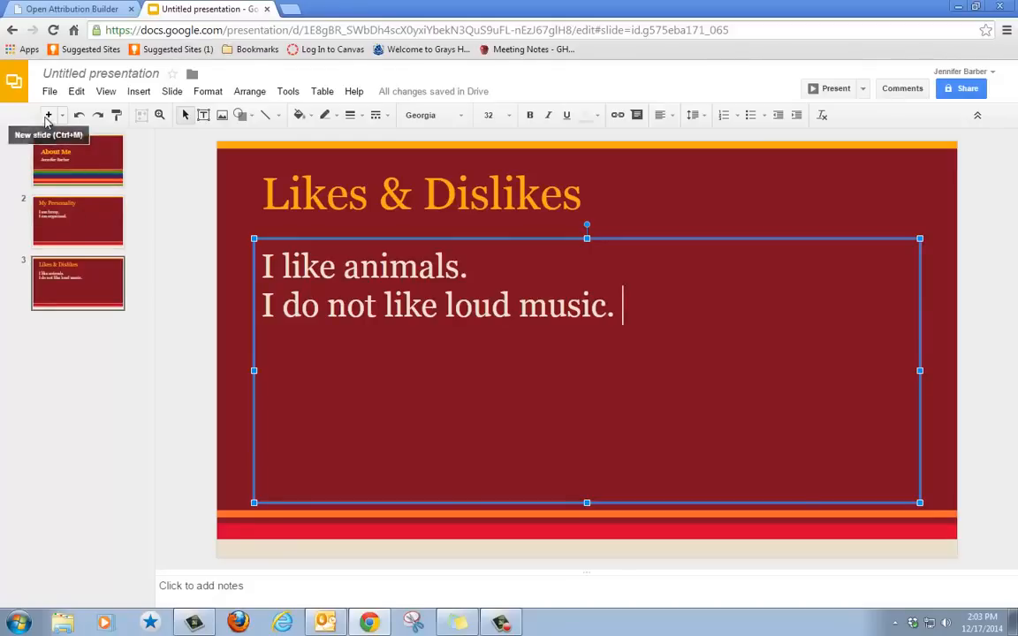
# Add slide 4 'My Dream Job' reading 'My dream job is to be a veterinarian.'
pyautogui.click(50, 115)
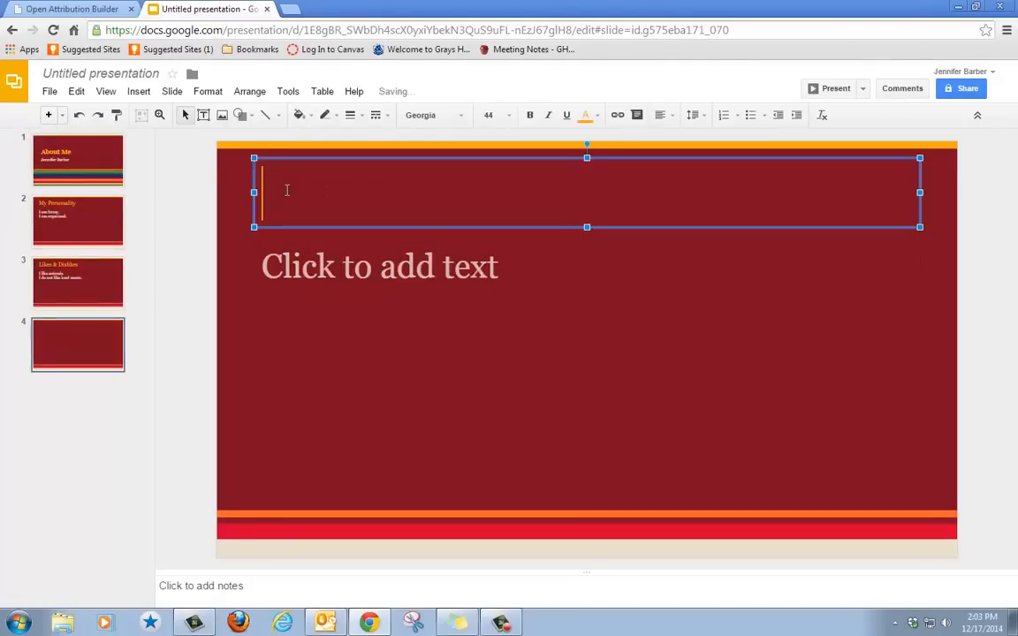
pyautogui.write('My Dr')
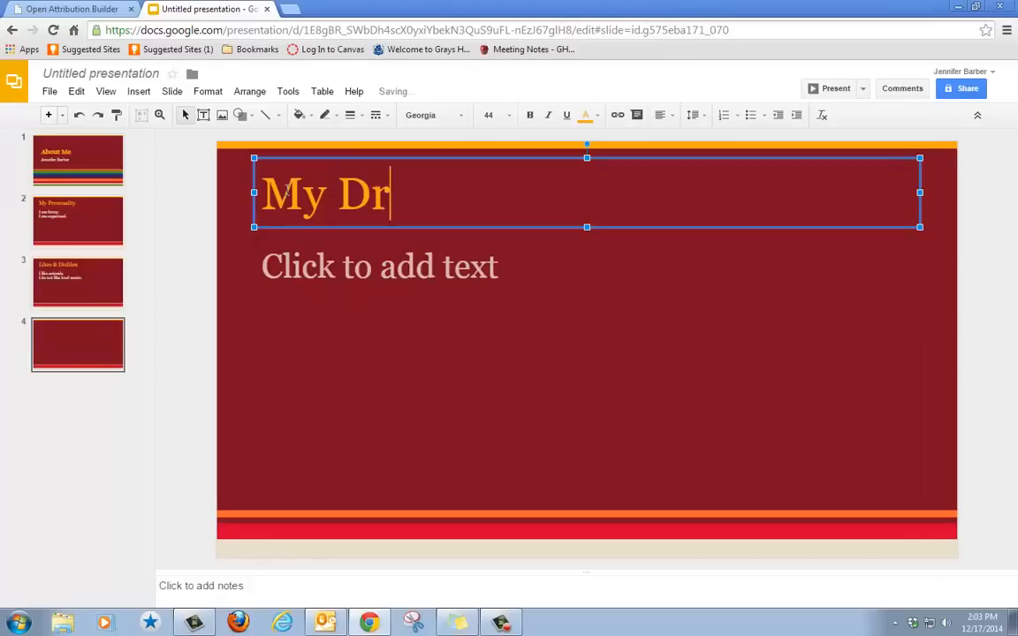
pyautogui.write('eam Job')
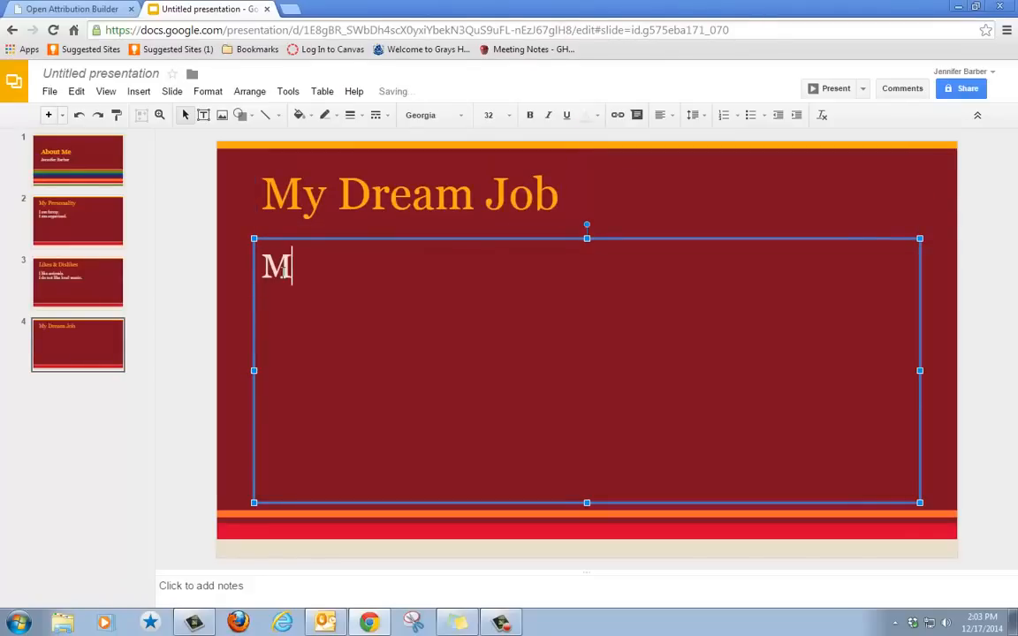
pyautogui.write('y dream job i')
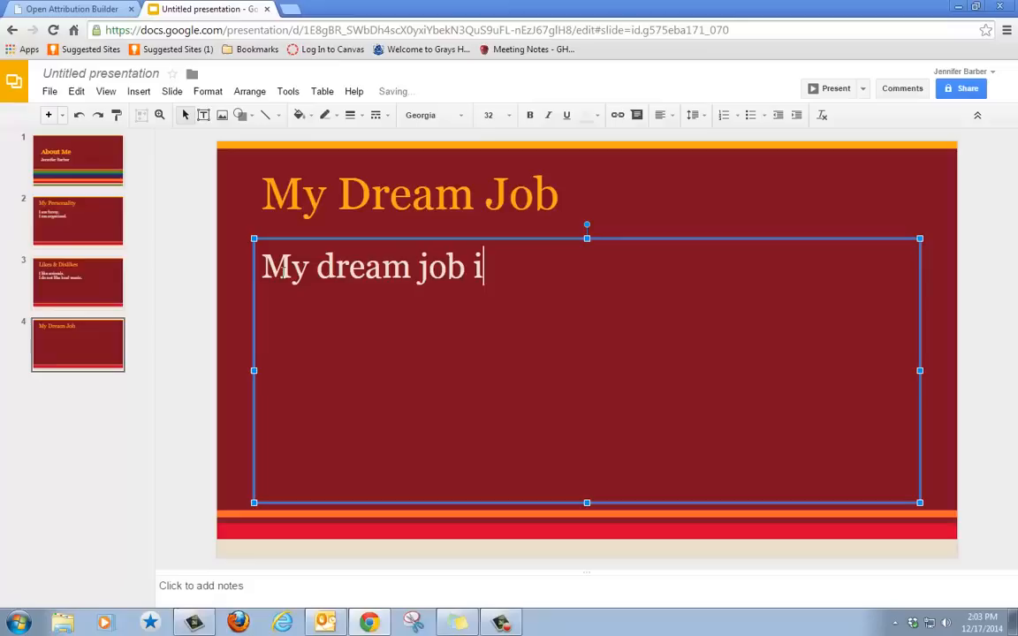
pyautogui.write('s to be')
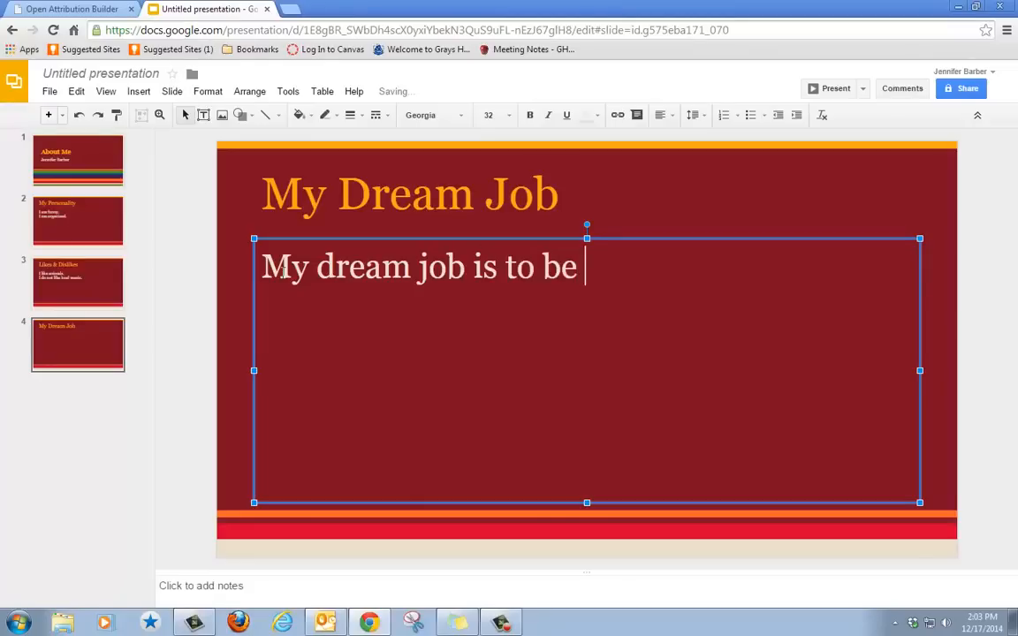
pyautogui.write('a veterinar')
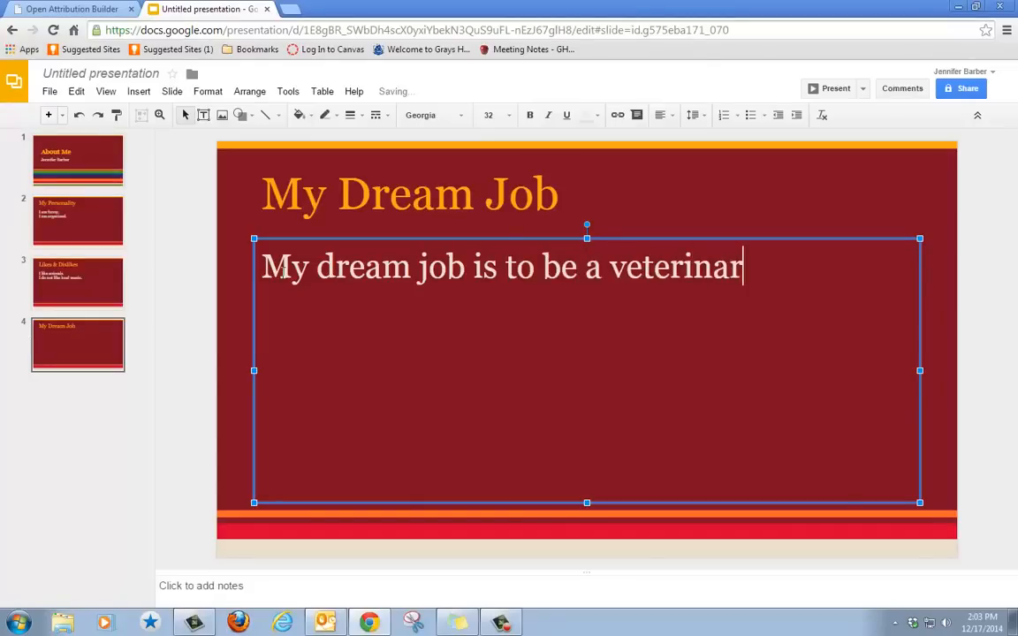
pyautogui.write('ian.')
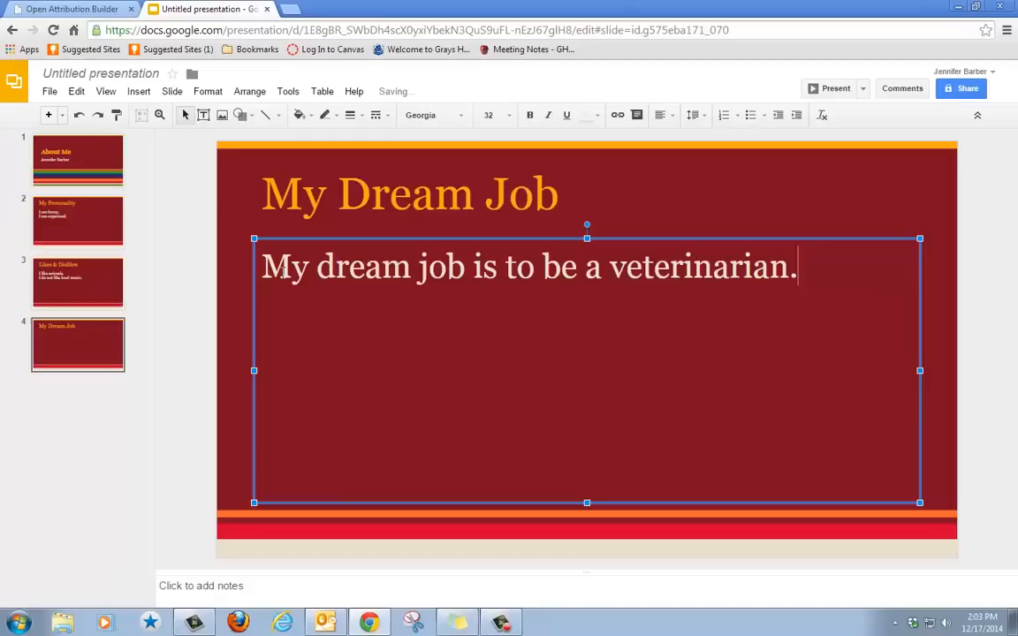
pyautogui.moveTo(67, 168)
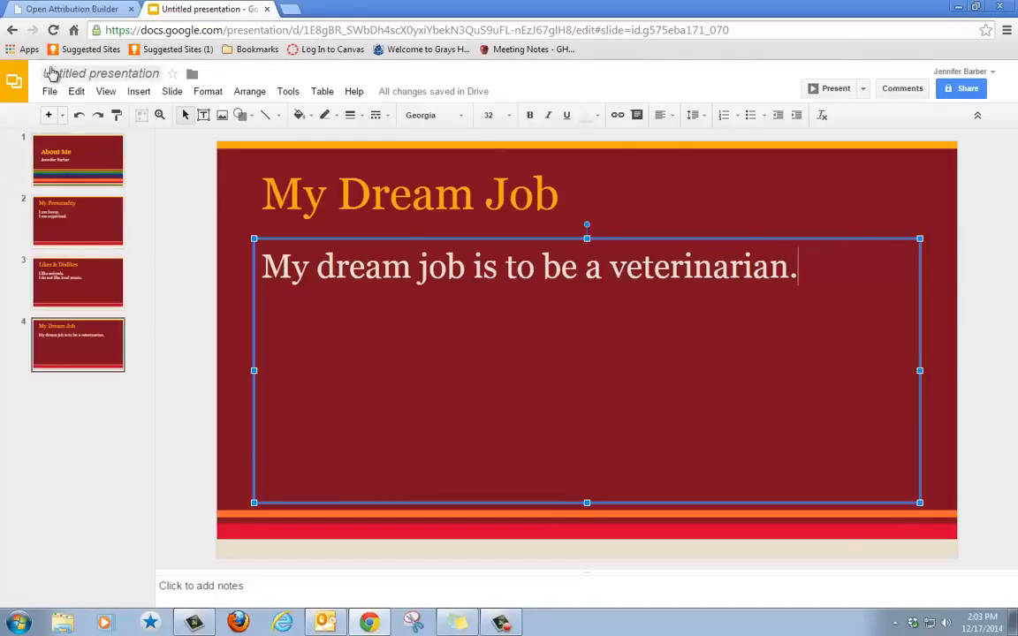
pyautogui.moveTo(85, 79)
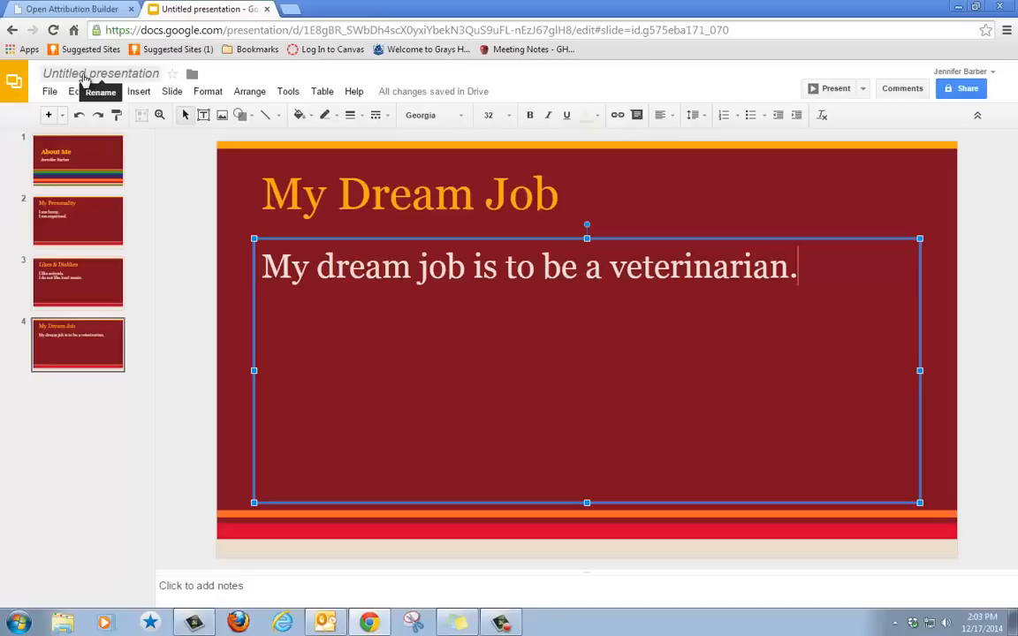
pyautogui.moveTo(92, 81)
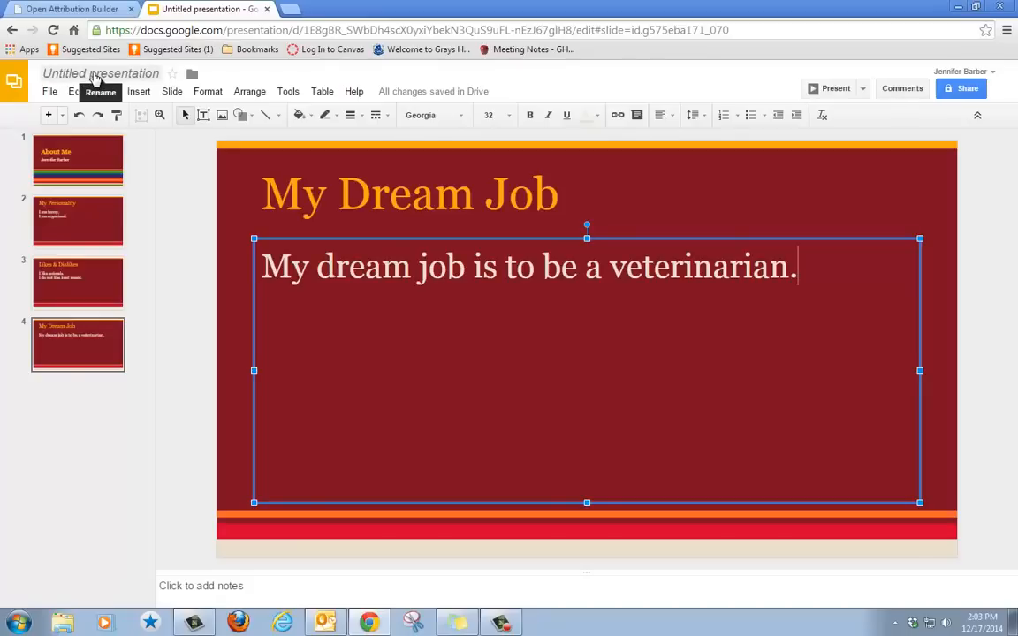
# Rename the untitled presentation to 'About Me Jennifer Barber' via File > Rename
pyautogui.click(50, 92)
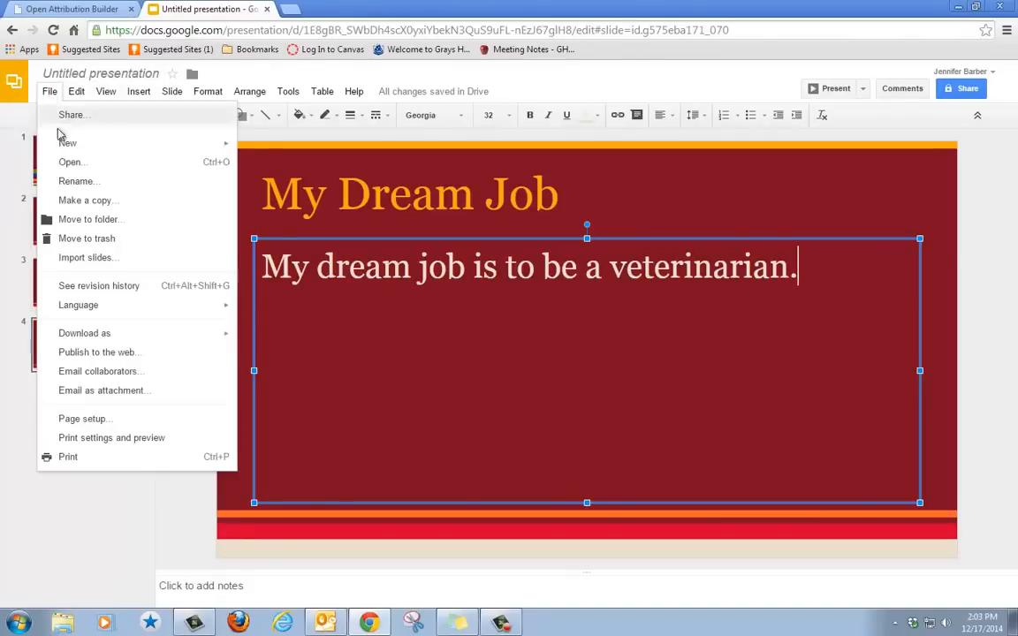
pyautogui.click(78, 180)
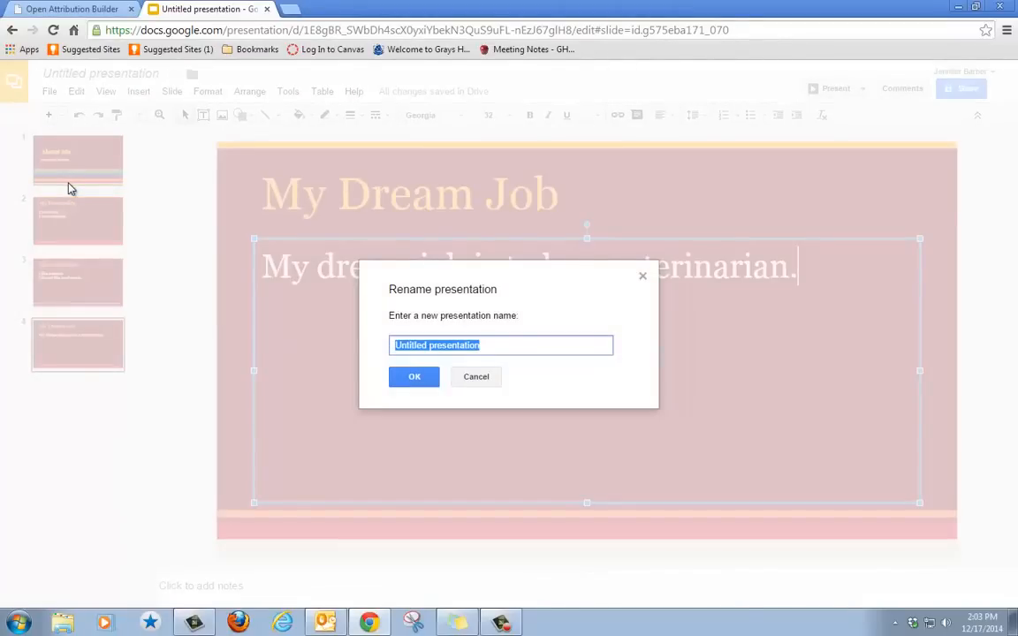
pyautogui.write('A')
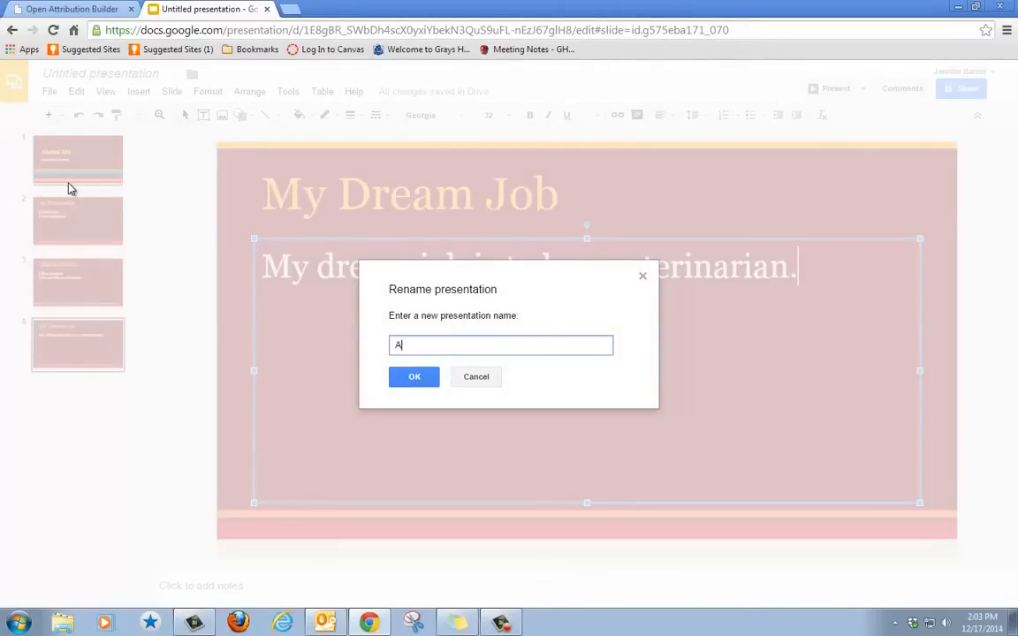
pyautogui.write('About Me')
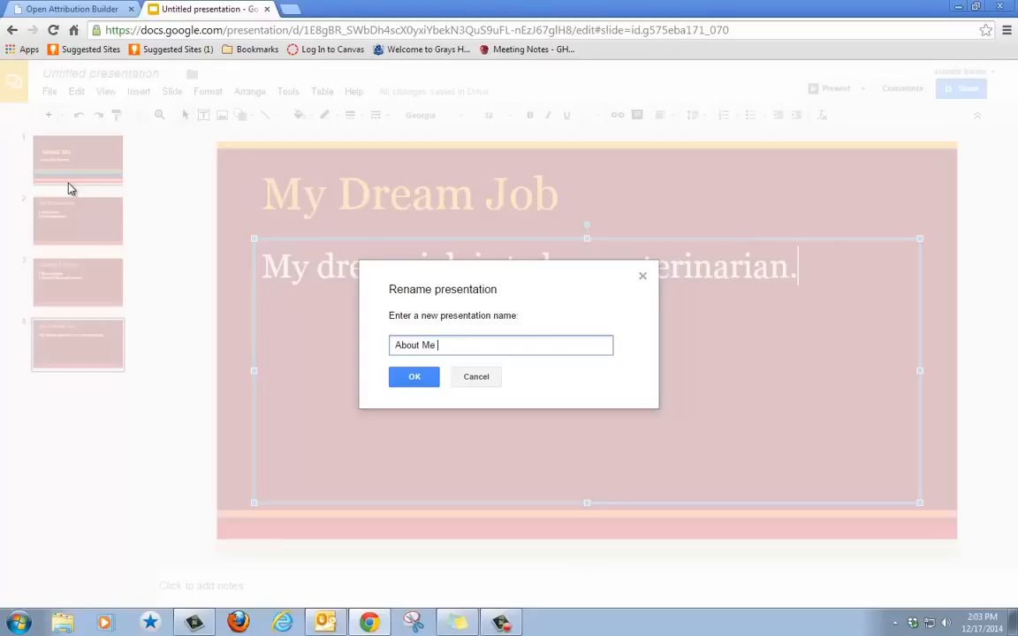
pyautogui.write('Jennifer Bar')
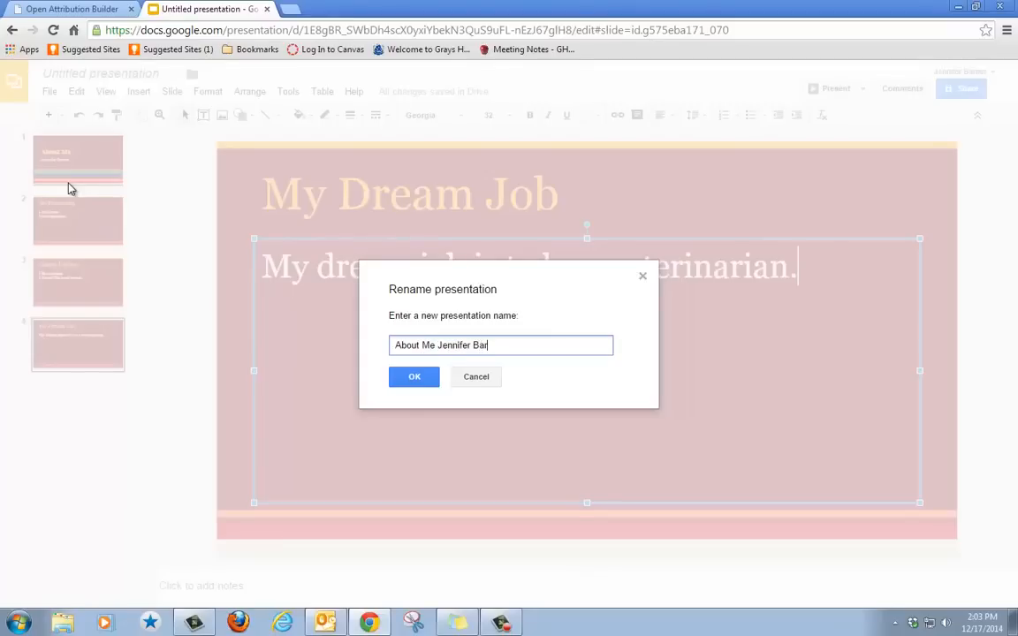
pyautogui.write('rber')
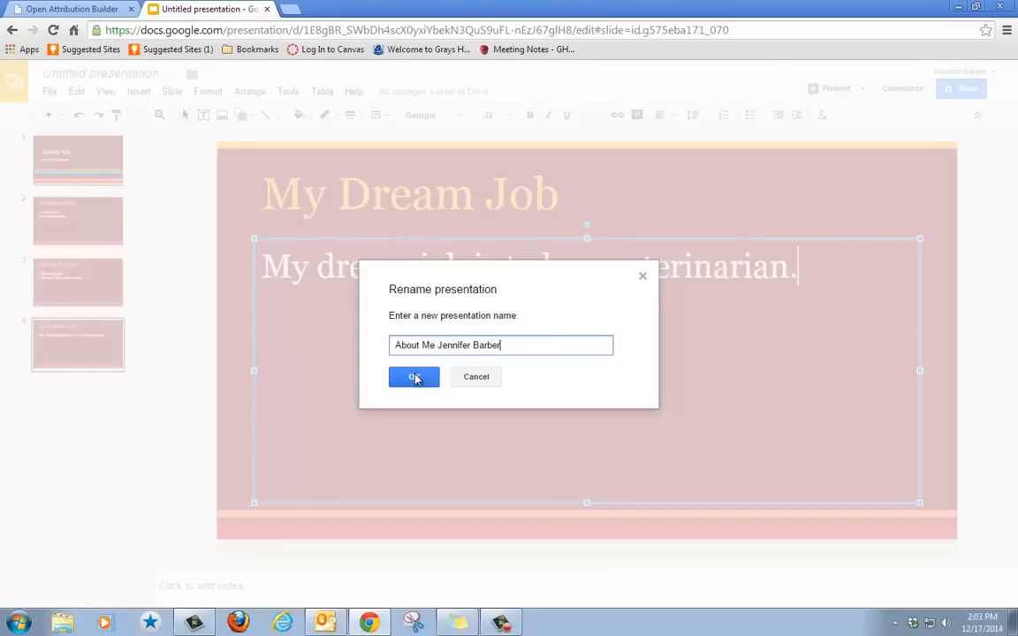
pyautogui.click(414, 377)
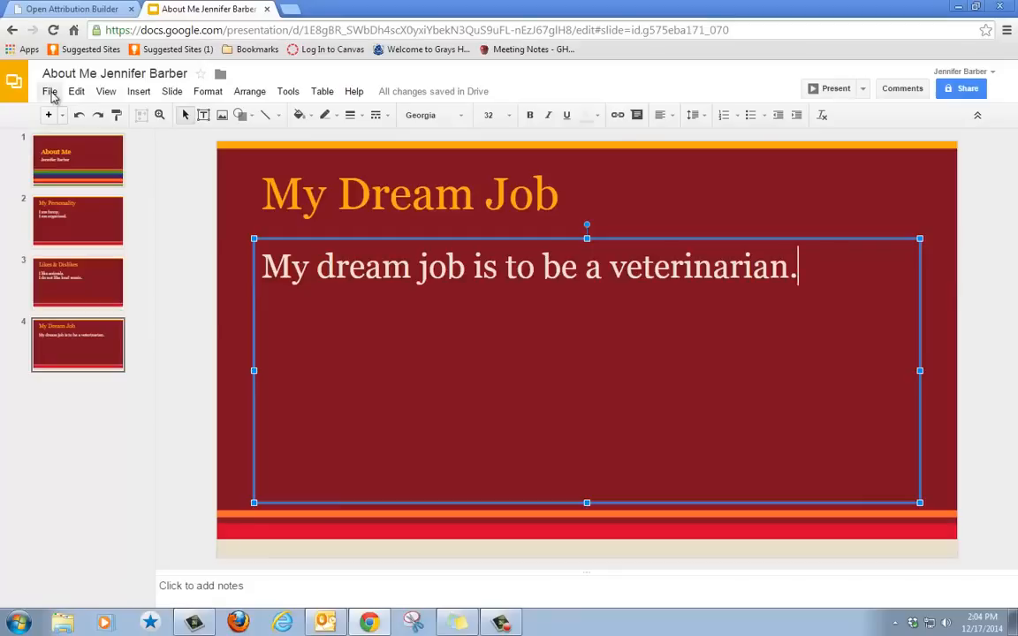
# Share the presentation with the suggested collaborator 'jr' as an editor and send the invite
pyautogui.click(50, 91)
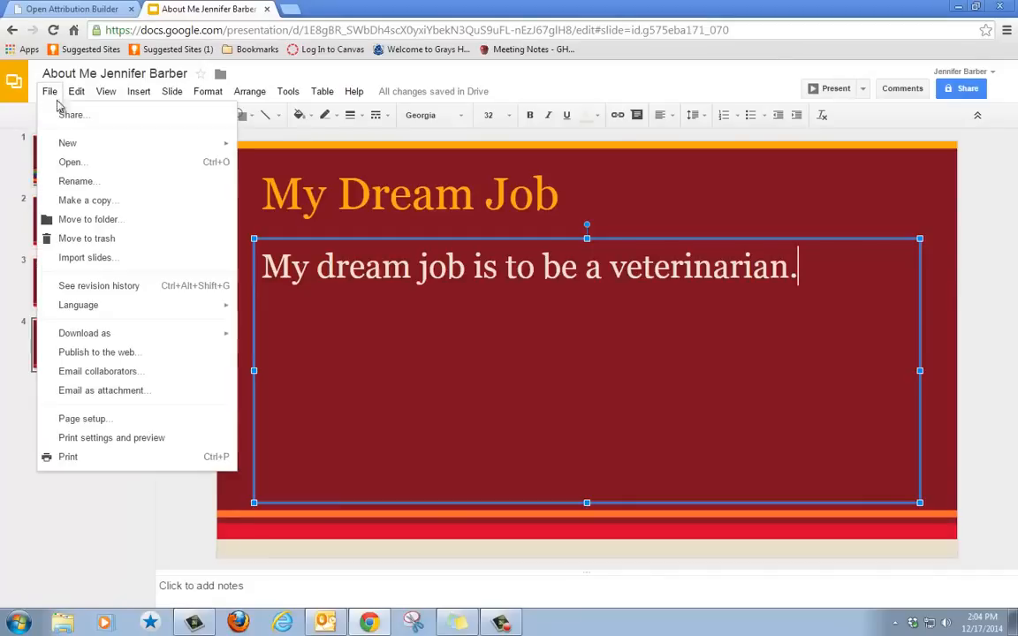
pyautogui.click(73, 113)
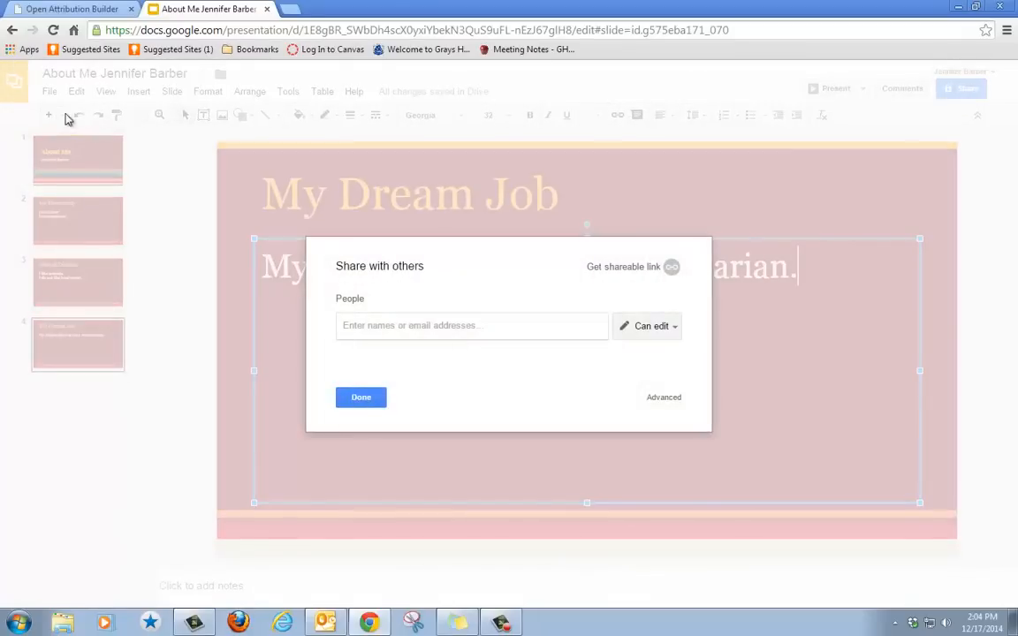
pyautogui.moveTo(187, 184)
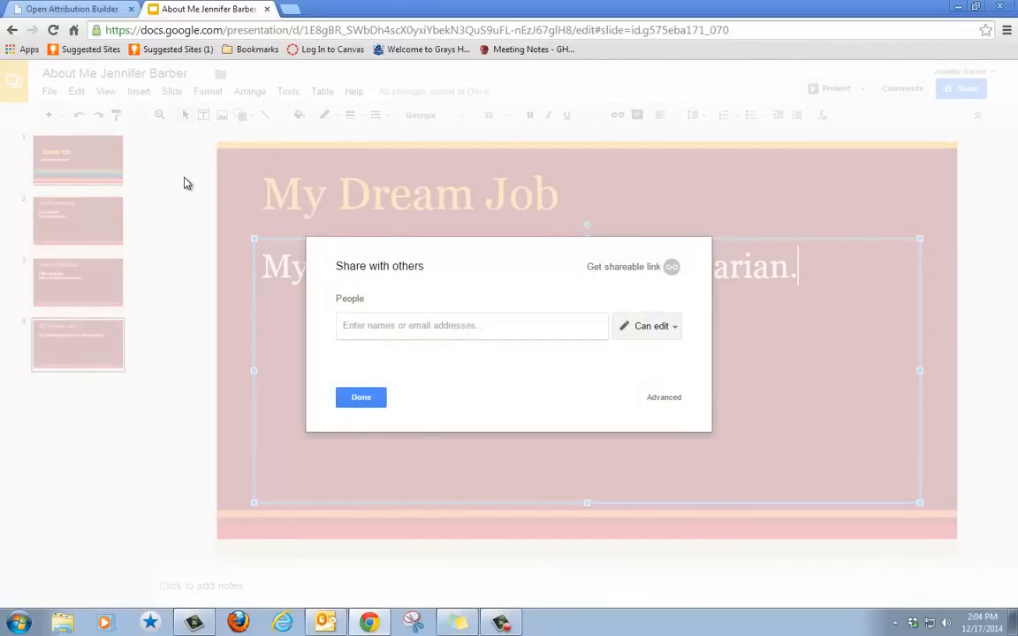
pyautogui.write('jr')
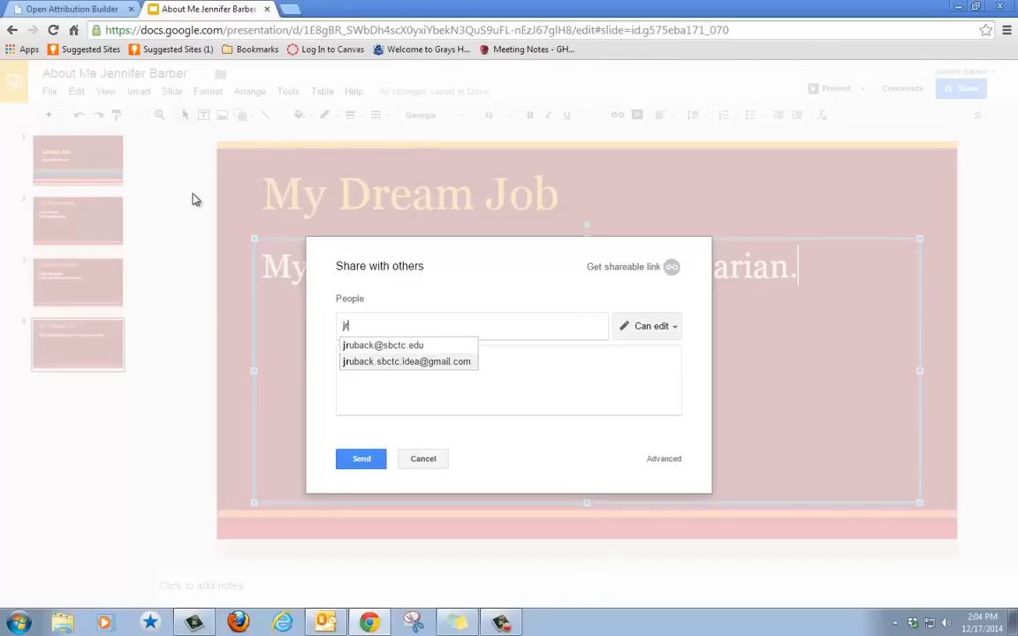
pyautogui.click(382, 345)
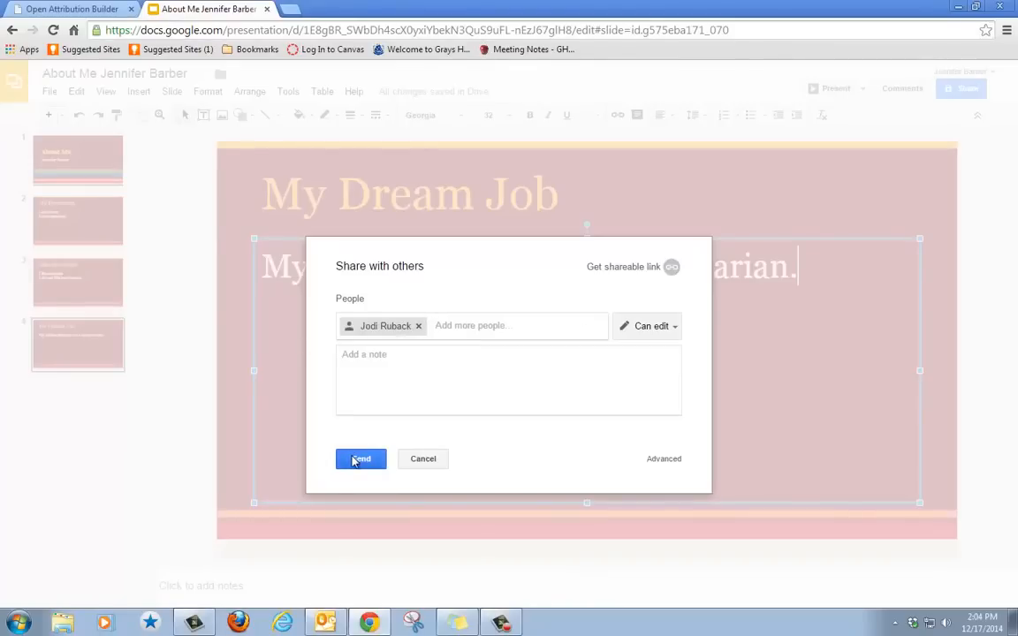
pyautogui.click(360, 459)
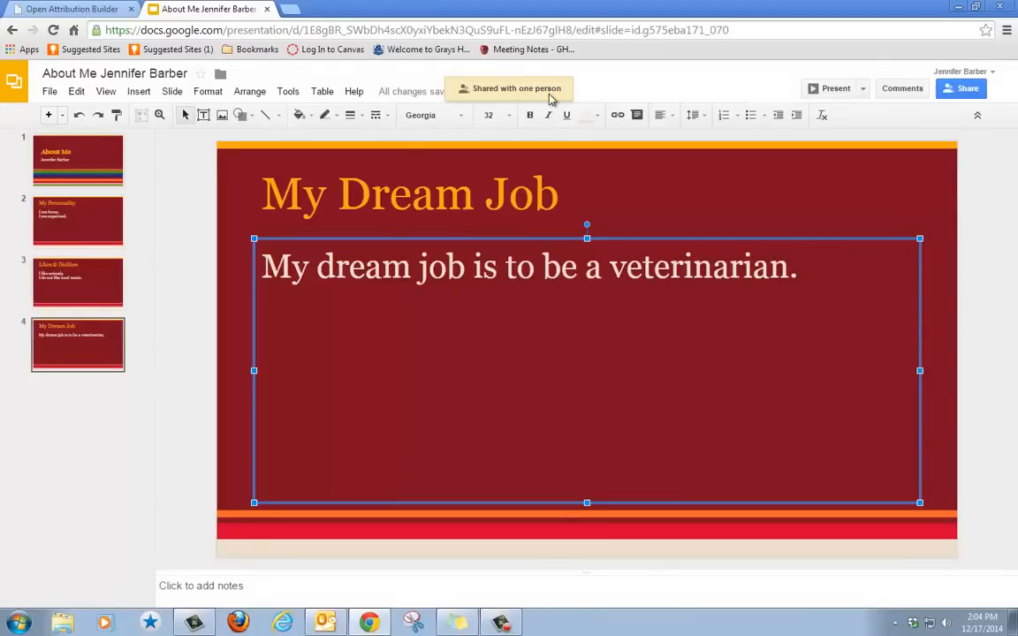
pyautogui.moveTo(743, 258)
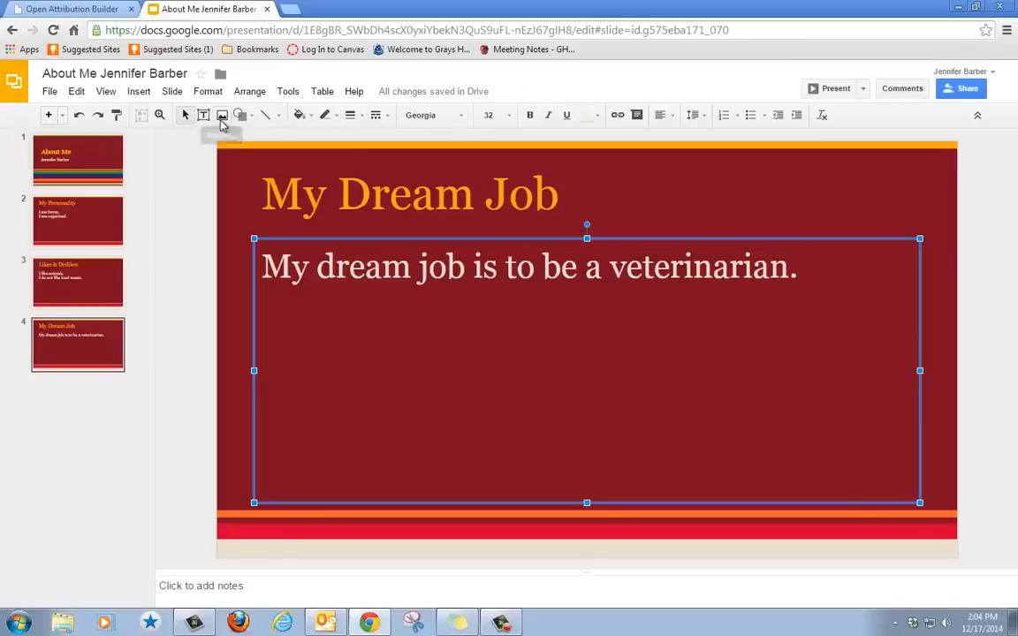
pyautogui.moveTo(222, 115)
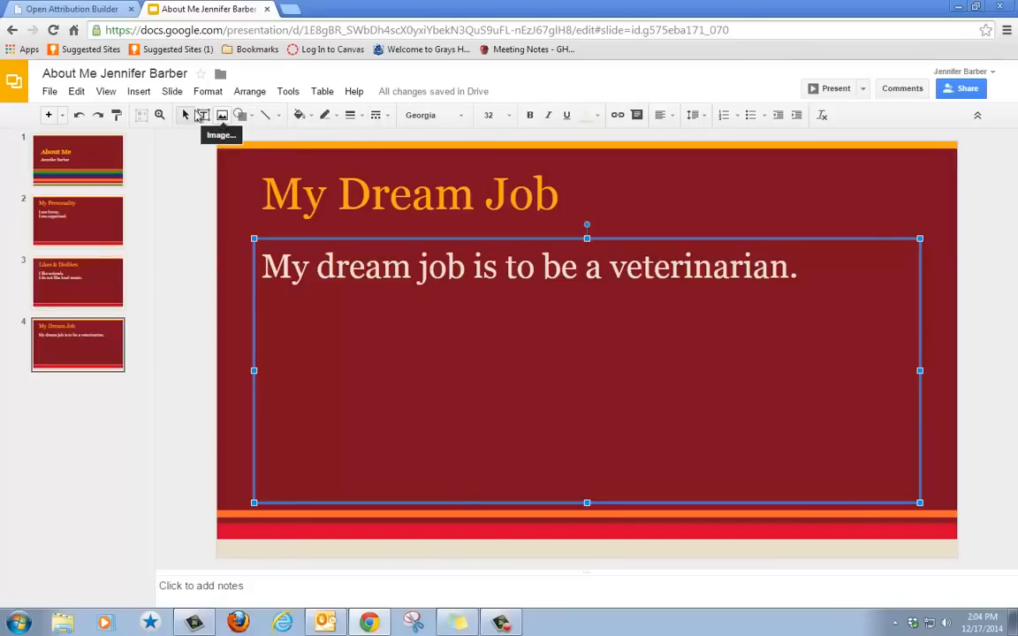
# Insert a web-searched 'veterinarian' photo onto the My Dream Job slide
pyautogui.click(138, 92)
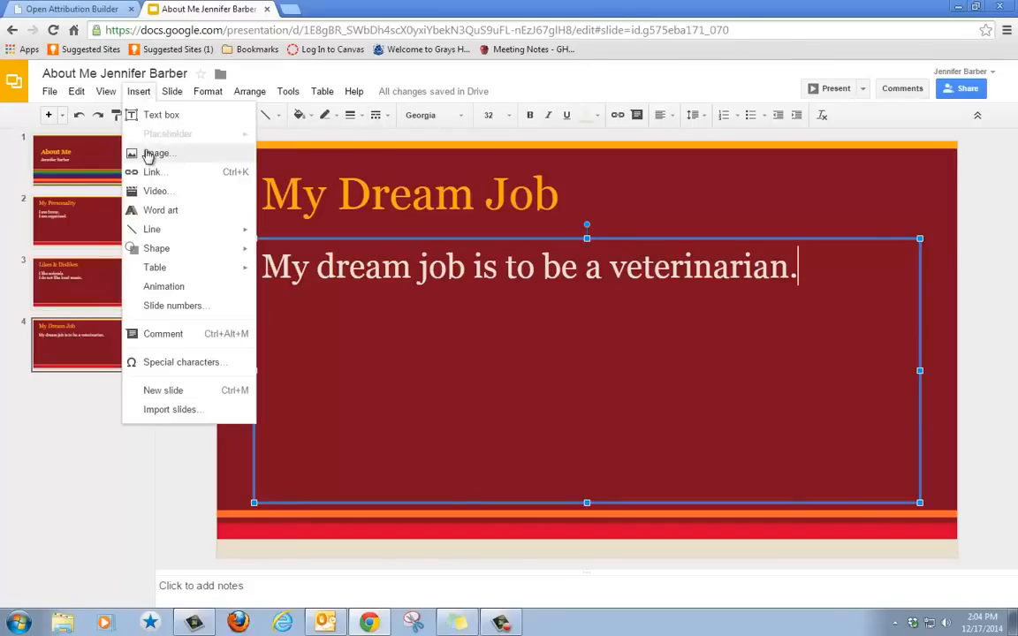
pyautogui.click(157, 152)
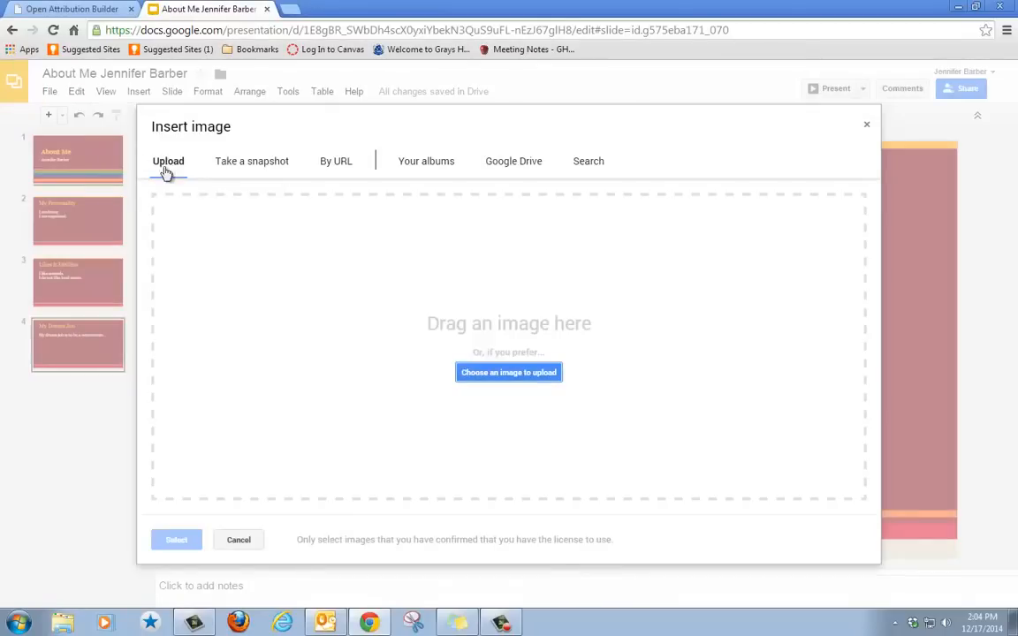
pyautogui.moveTo(491, 207)
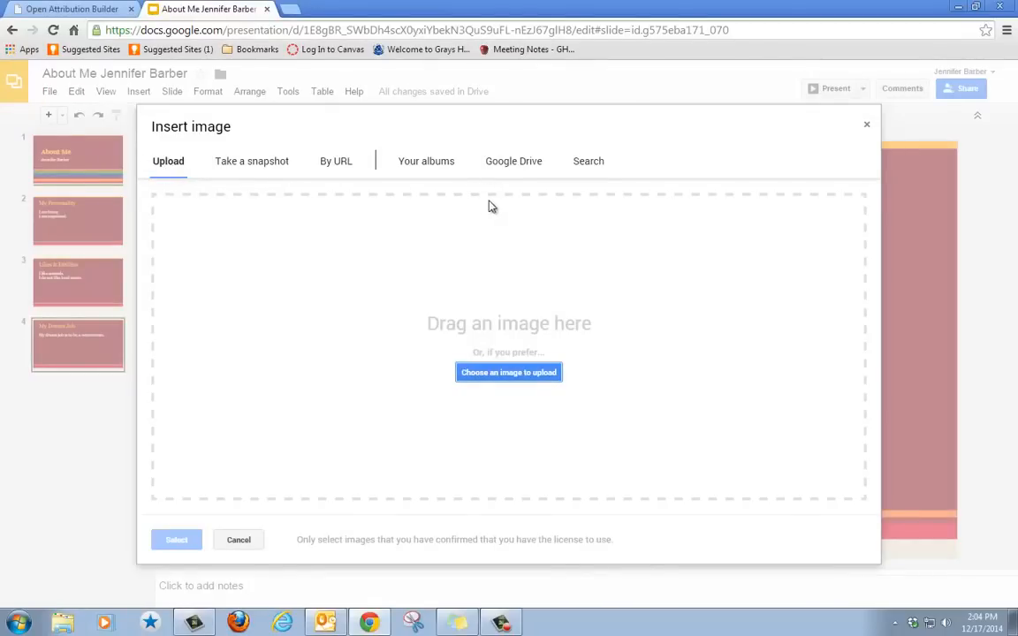
pyautogui.moveTo(548, 198)
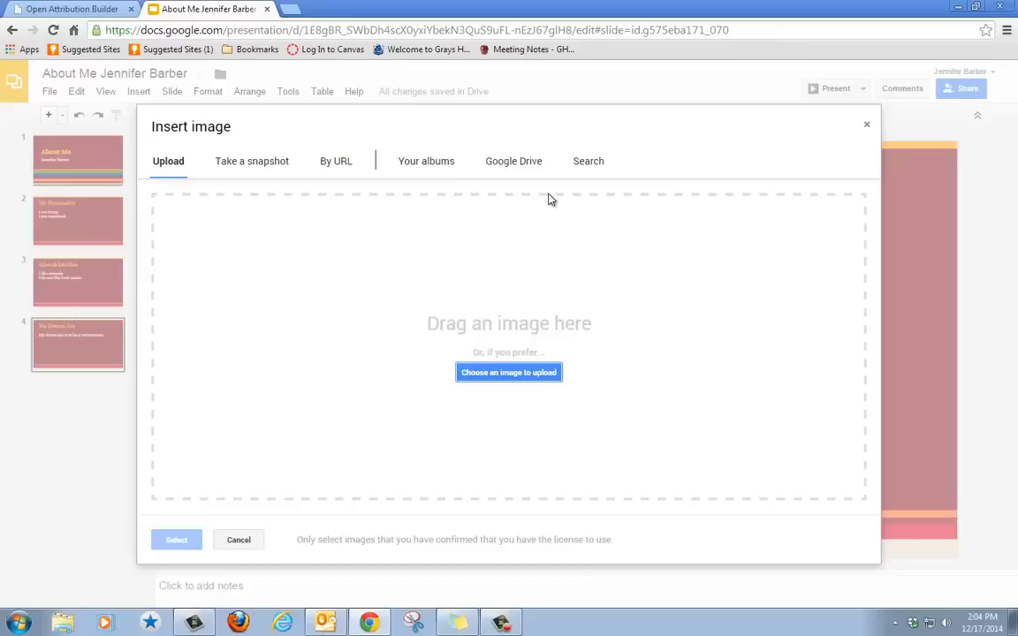
pyautogui.moveTo(588, 161)
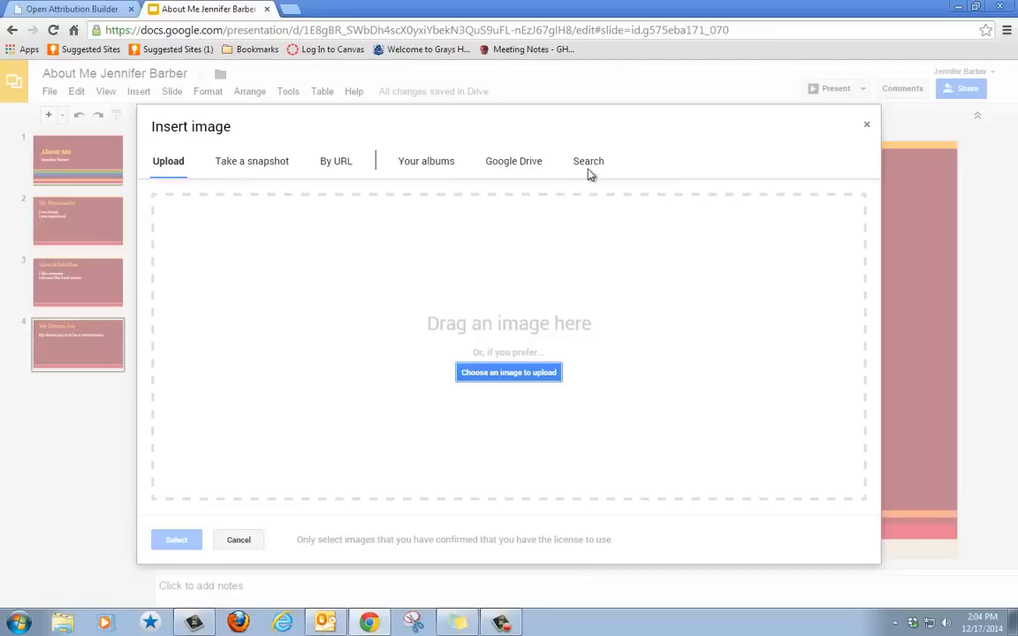
pyautogui.moveTo(589, 168)
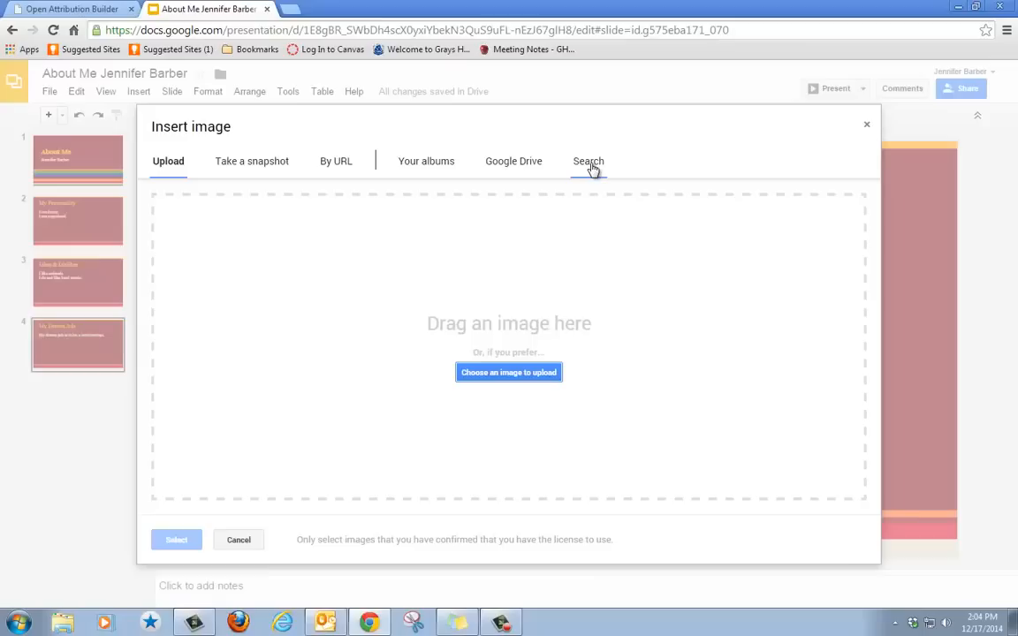
pyautogui.click(586, 161)
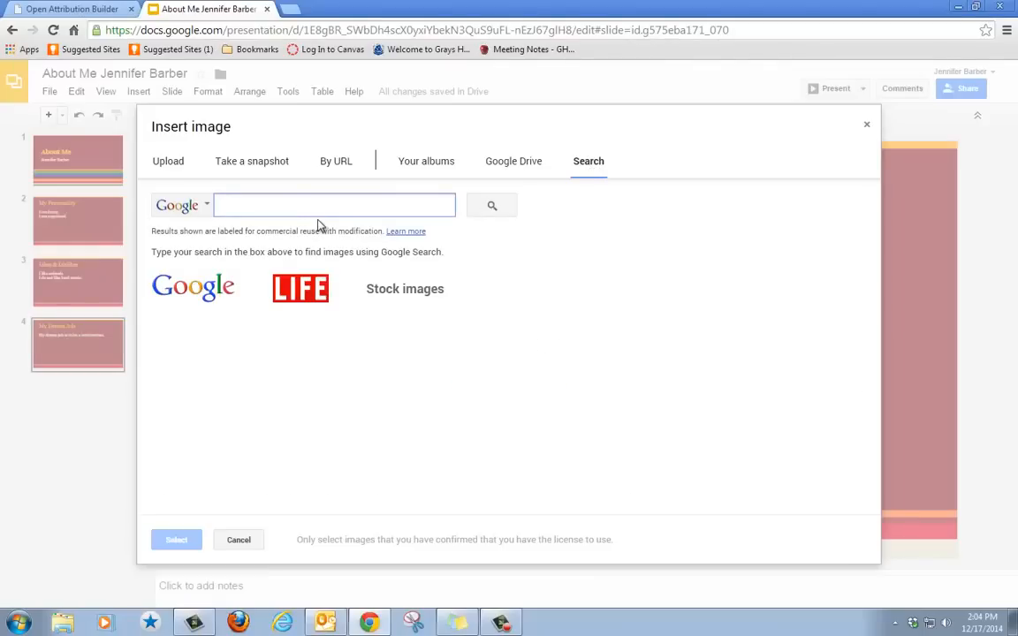
pyautogui.write('ver')
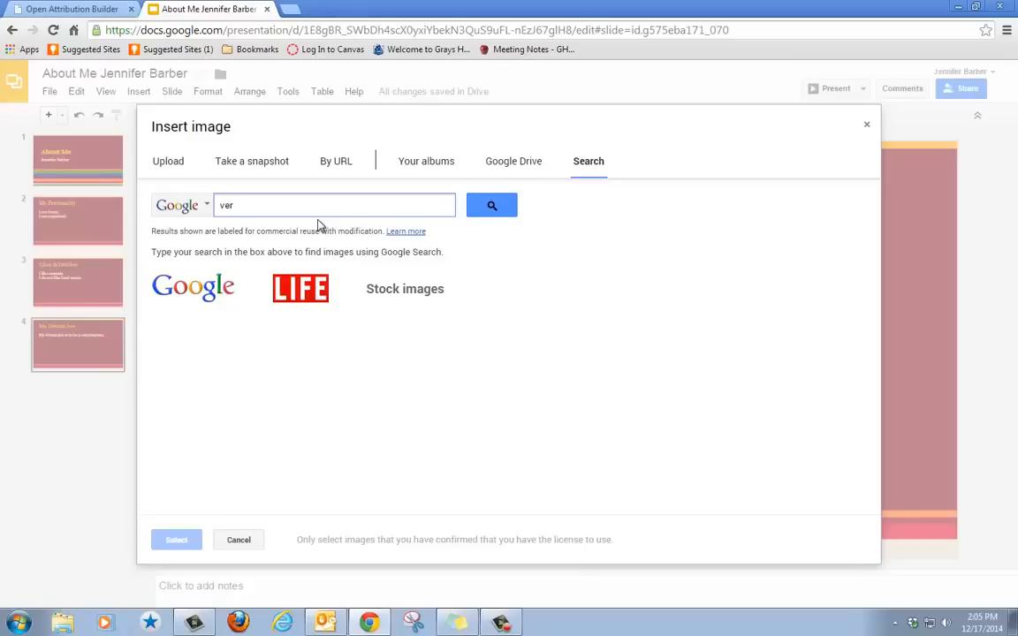
pyautogui.write('eterinarian')
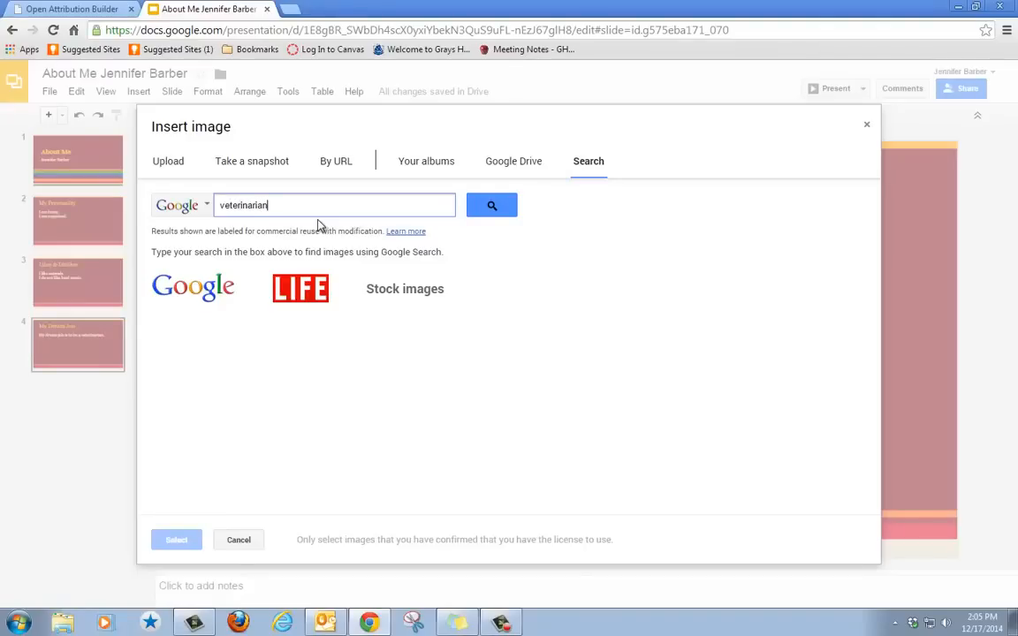
pyautogui.click(491, 205)
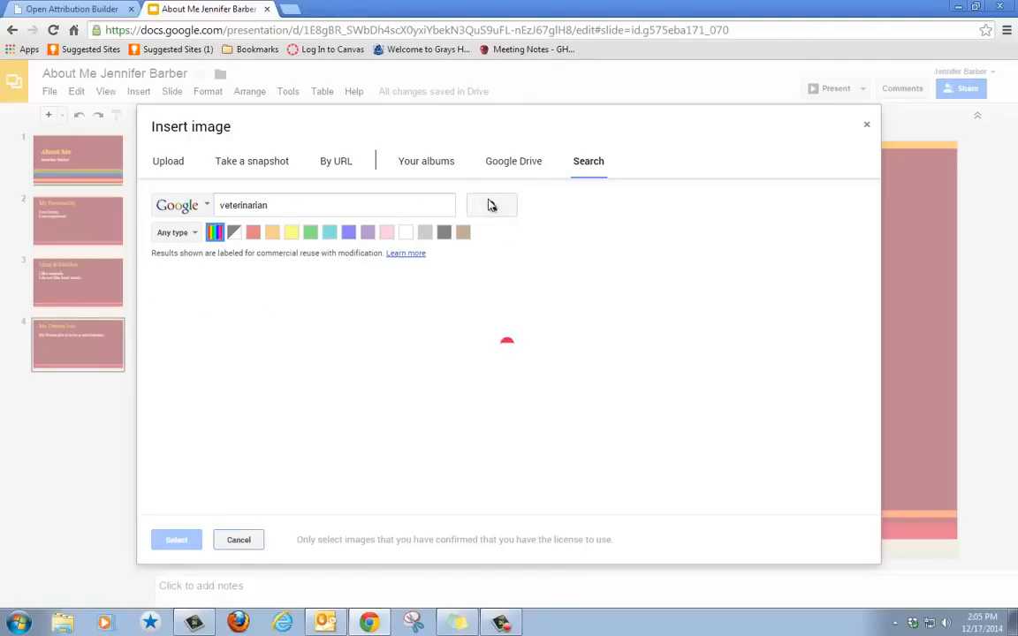
pyautogui.click(492, 205)
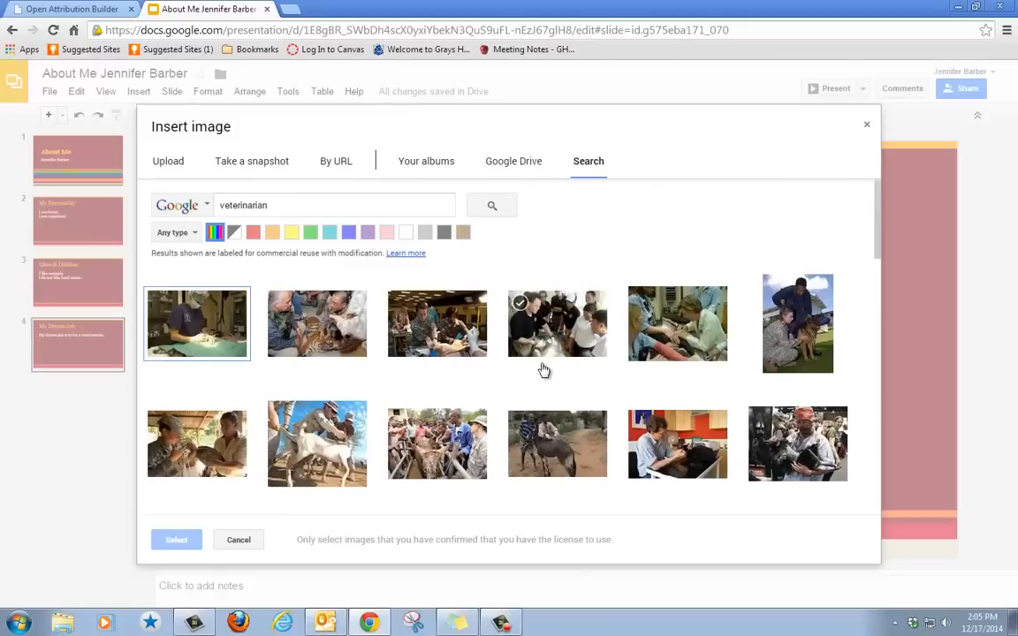
pyautogui.moveTo(562, 327)
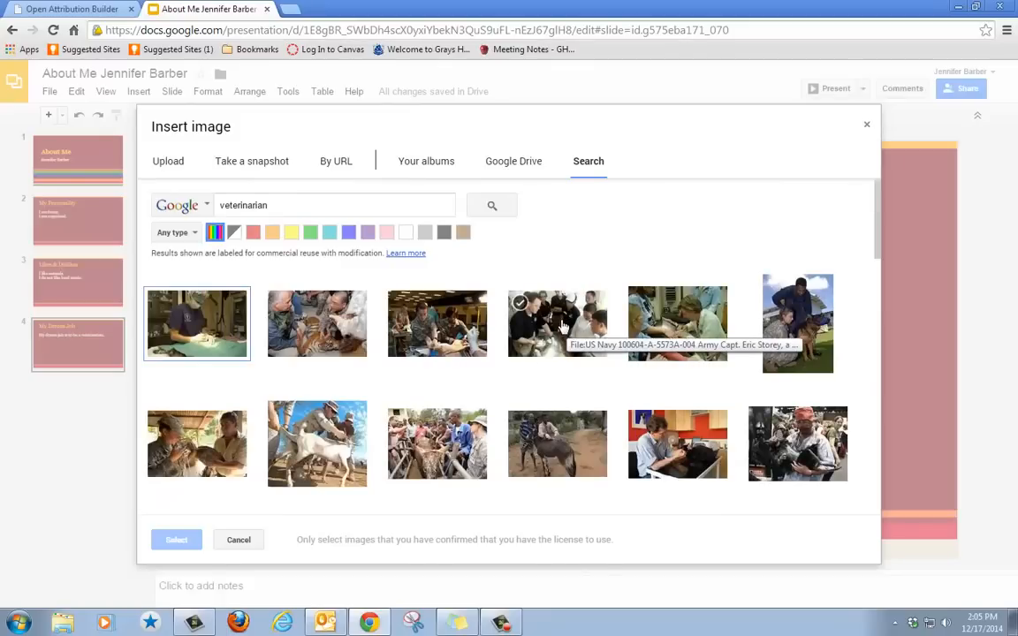
pyautogui.click(557, 323)
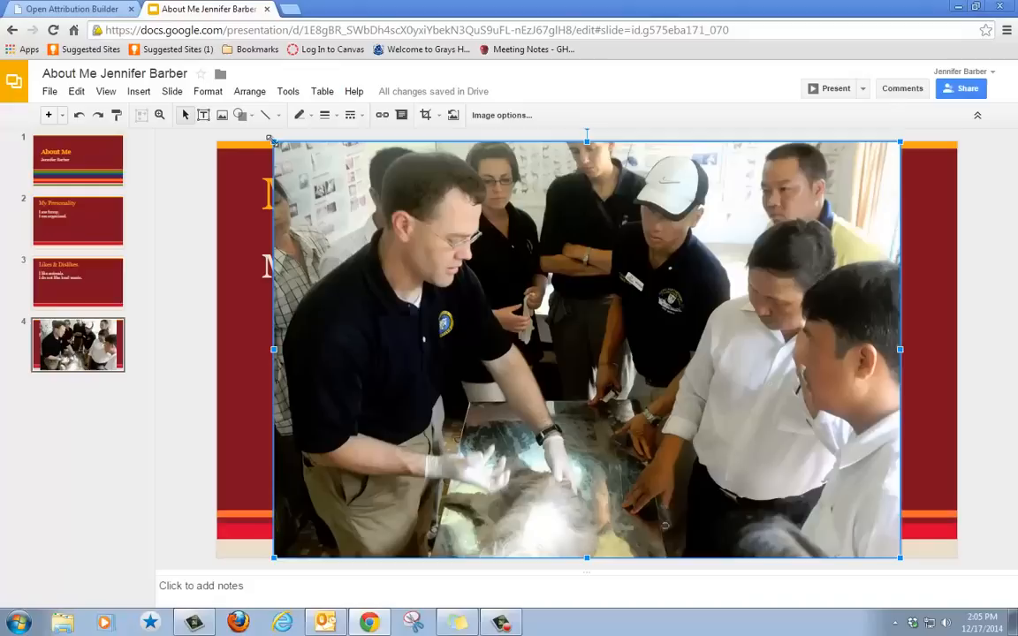
pyautogui.moveTo(704, 442)
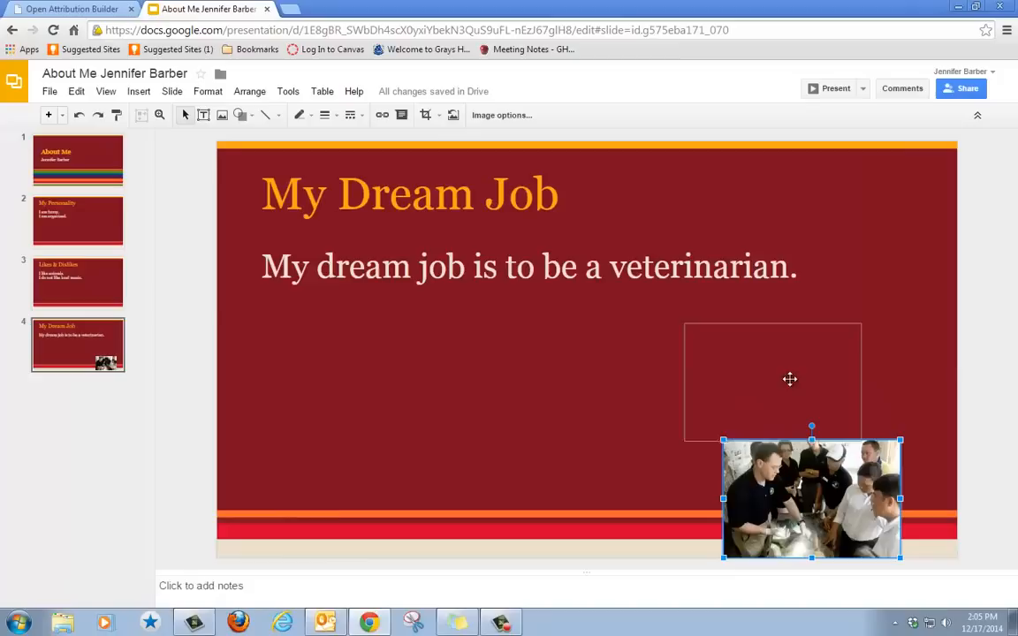
# Drag the veterinarian photo to the right side of the slide below the sentence
pyautogui.moveTo(809, 498); pyautogui.dragTo(780, 366)
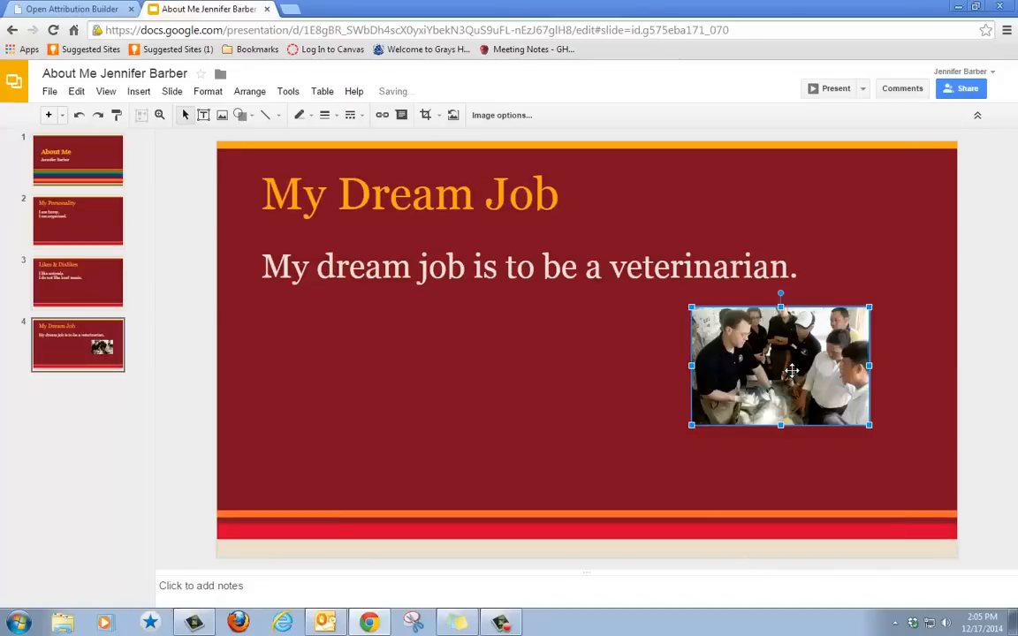
pyautogui.moveTo(534, 392)
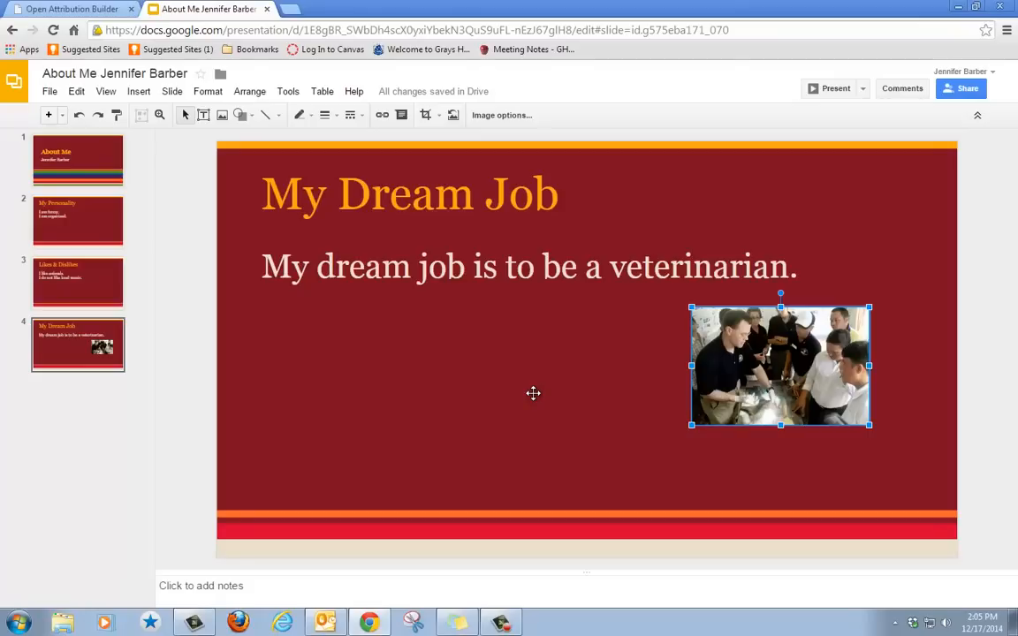
pyautogui.moveTo(70, 9)
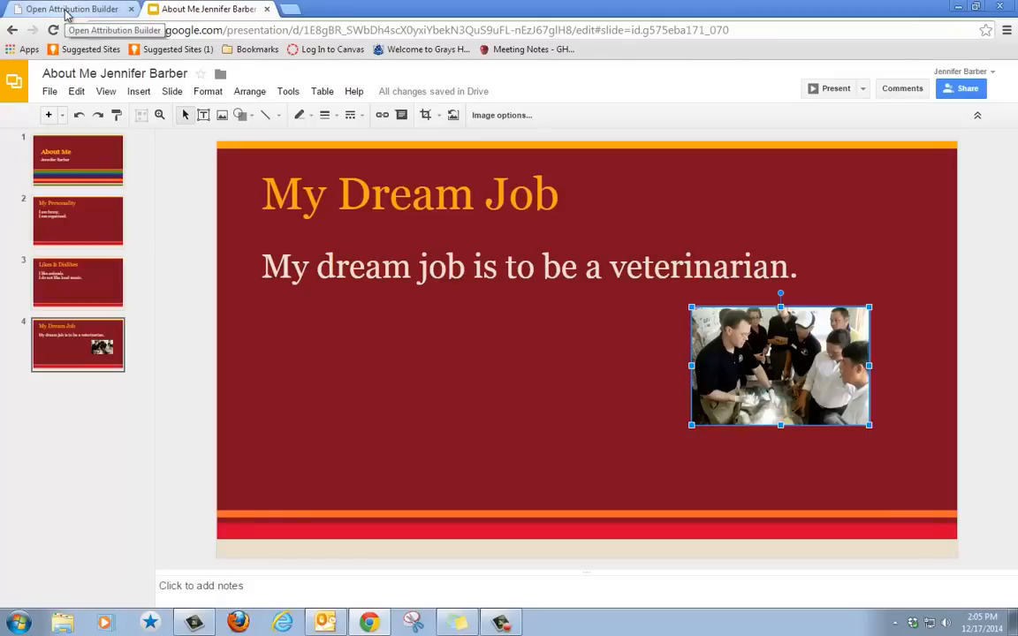
pyautogui.click(71, 8)
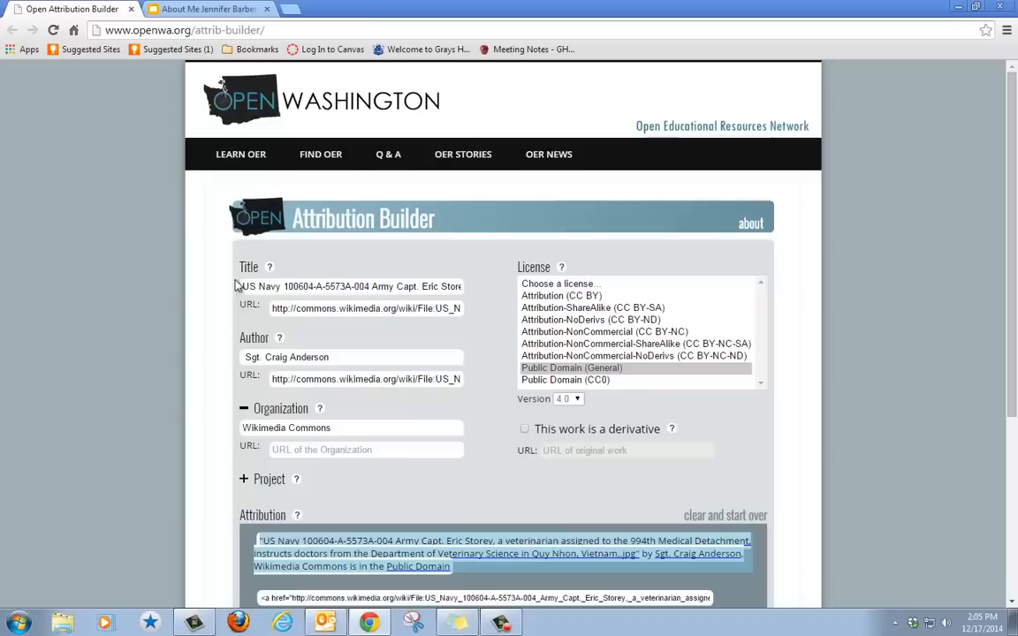
pyautogui.moveTo(339, 562)
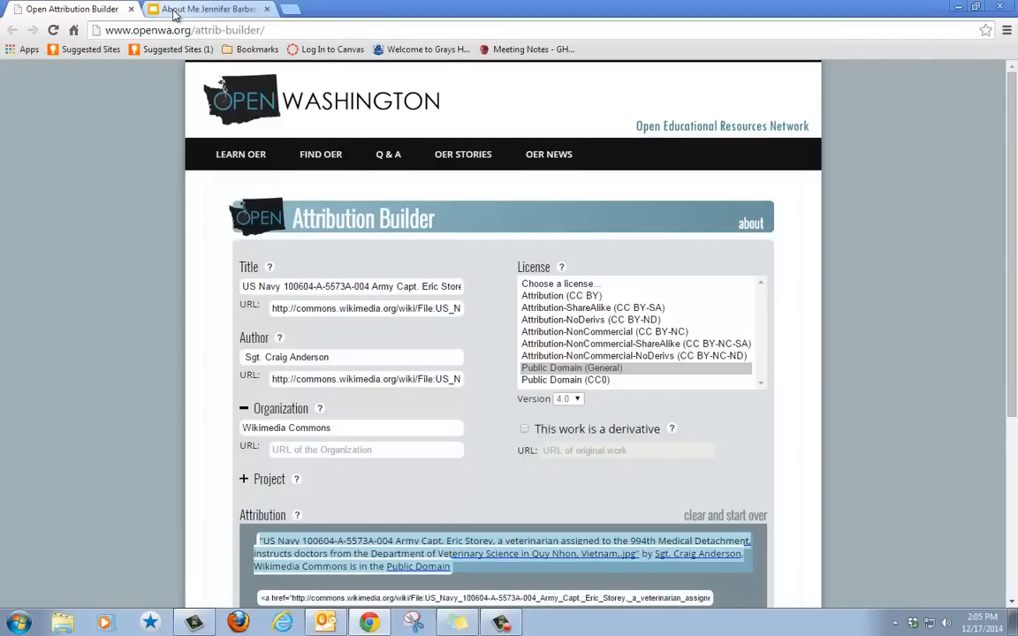
pyautogui.click(209, 9)
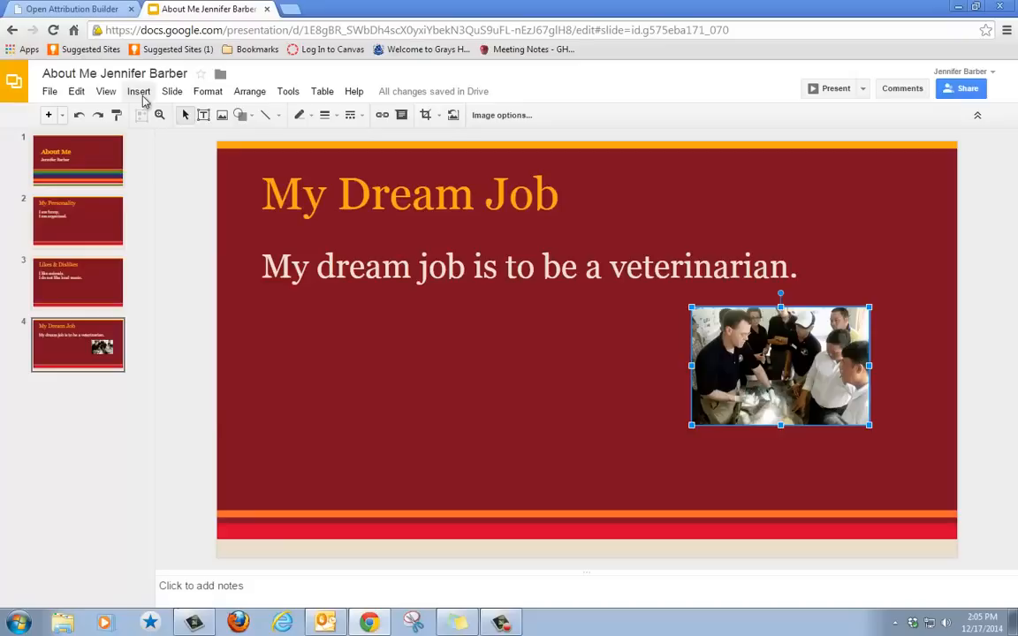
# Draw a new text box on the Dream Job slide below the sentence
pyautogui.click(138, 92)
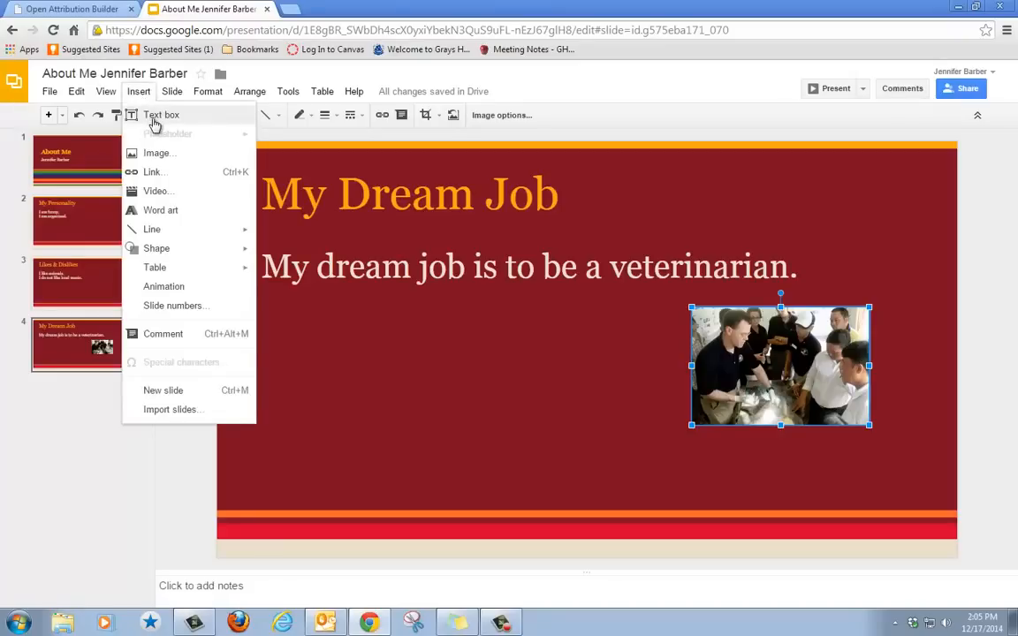
pyautogui.click(161, 115)
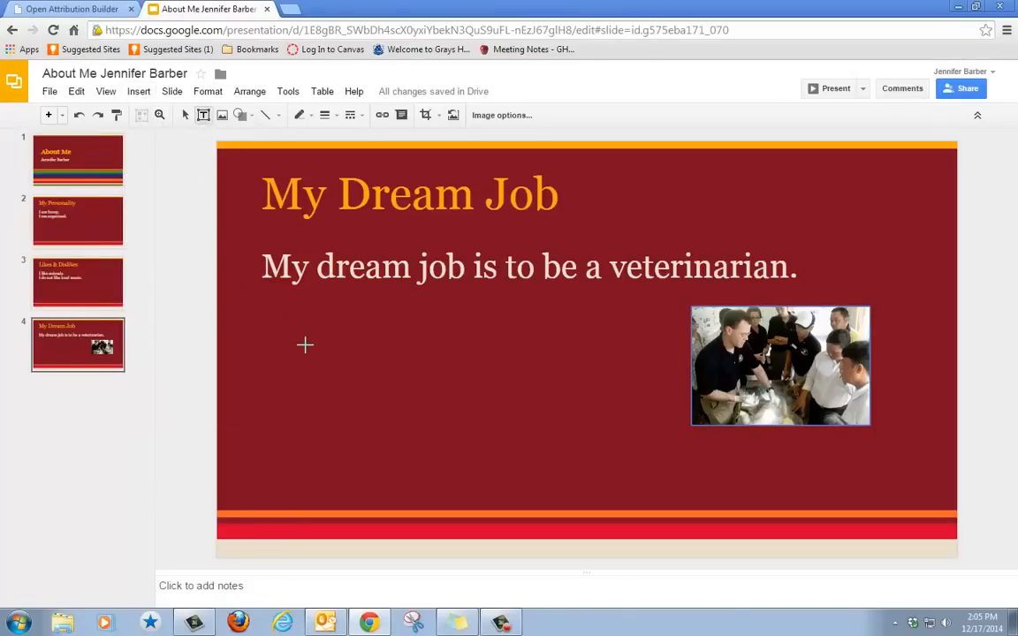
pyautogui.moveTo(368, 321)
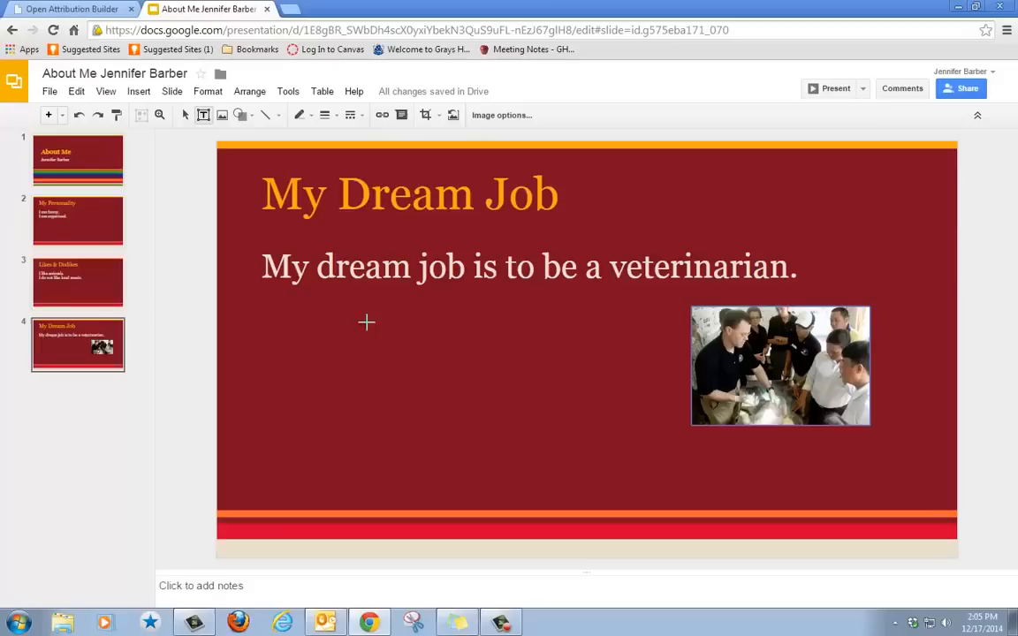
pyautogui.moveTo(297, 332)
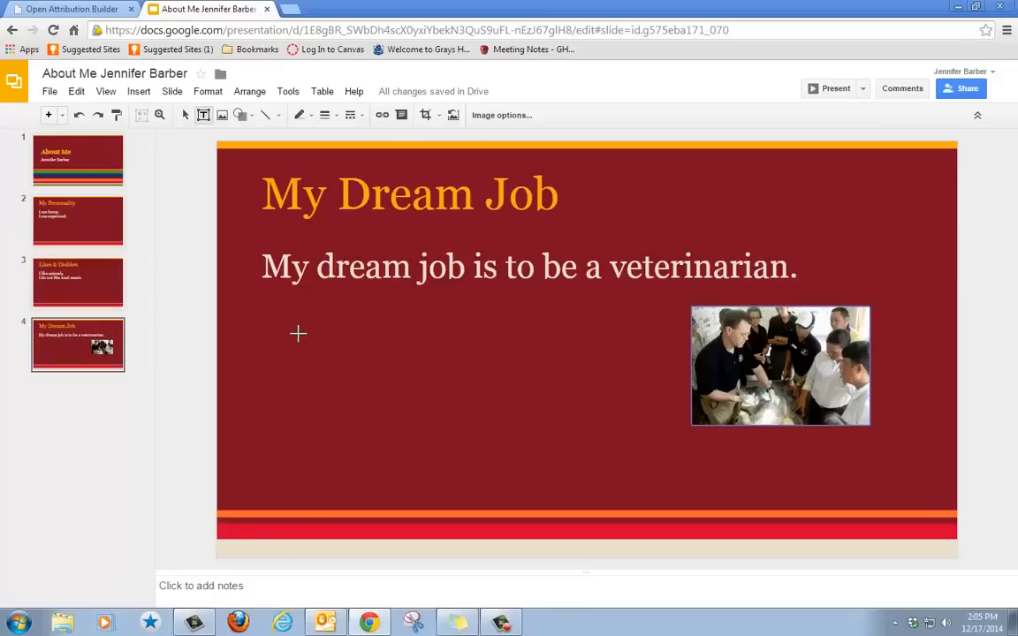
pyautogui.moveTo(296, 334); pyautogui.dragTo(463, 431)
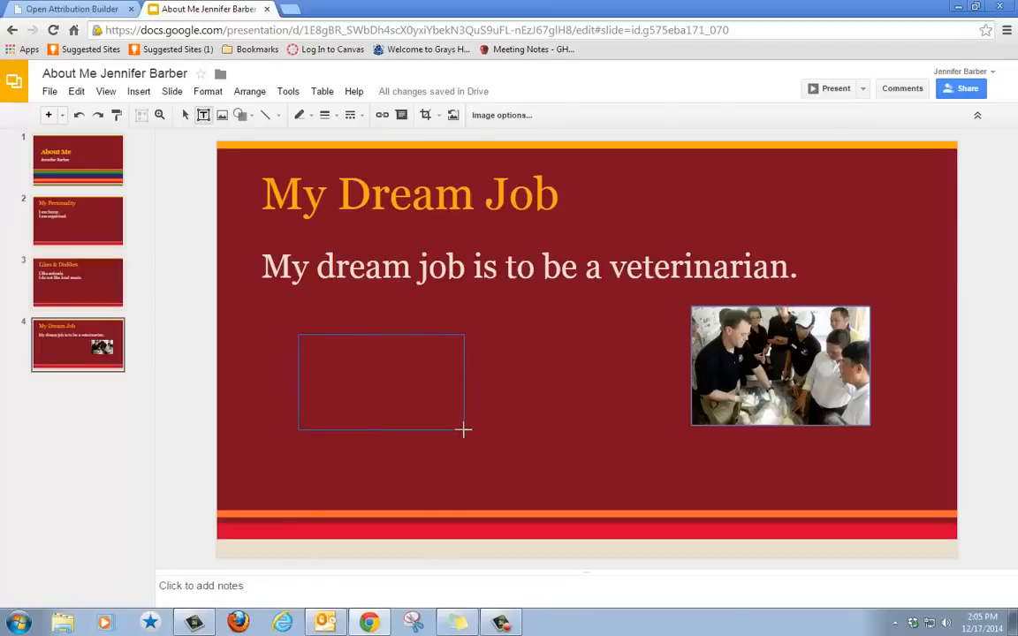
pyautogui.moveTo(299, 336); pyautogui.dragTo(463, 431)
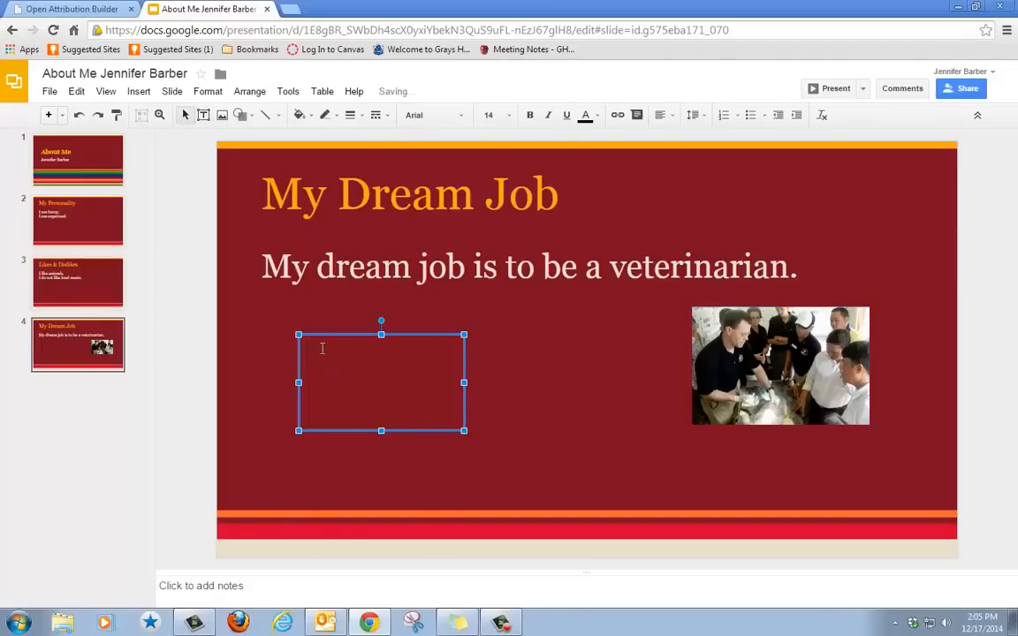
# Paste the copied photo attribution into the new text box
pyautogui.rightClick(380, 380)
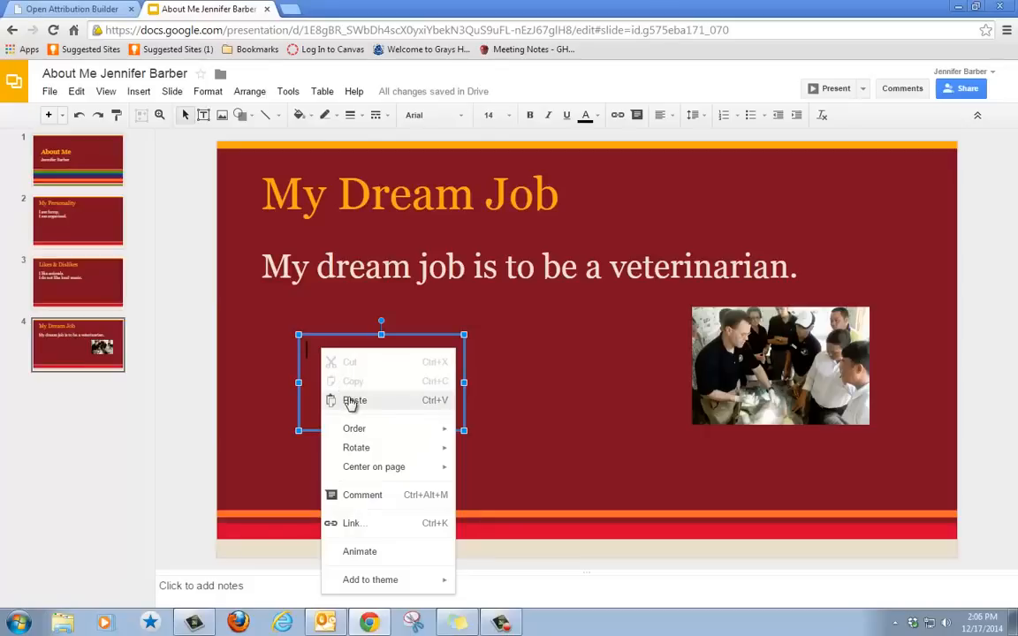
pyautogui.click(354, 399)
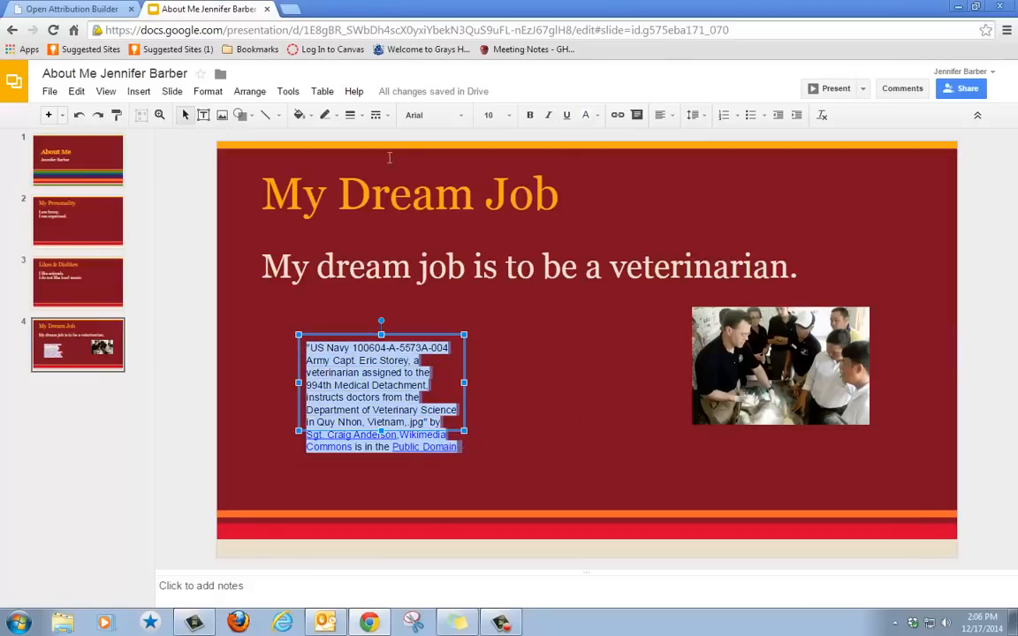
# Reduce the attribution text to size 6 and shrink its box to fit
pyautogui.click(489, 115)
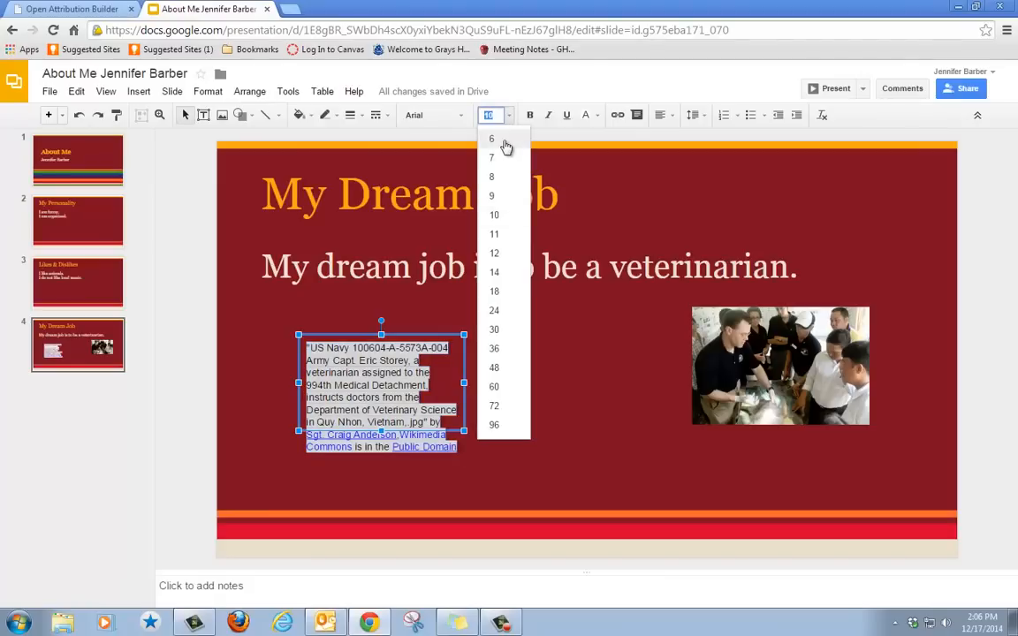
pyautogui.click(491, 138)
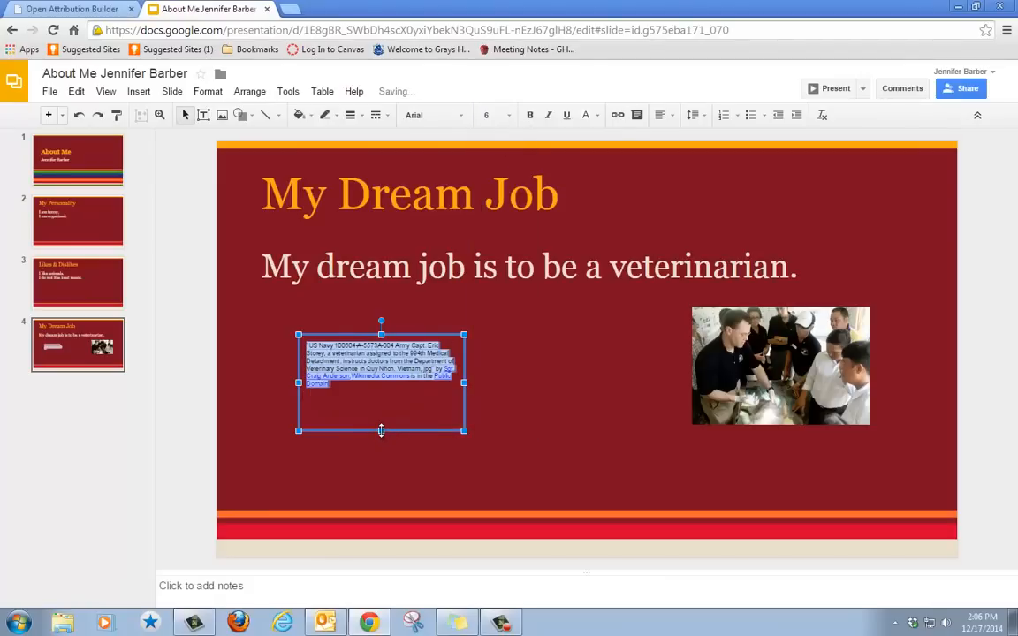
pyautogui.moveTo(382, 431); pyautogui.dragTo(381, 393)
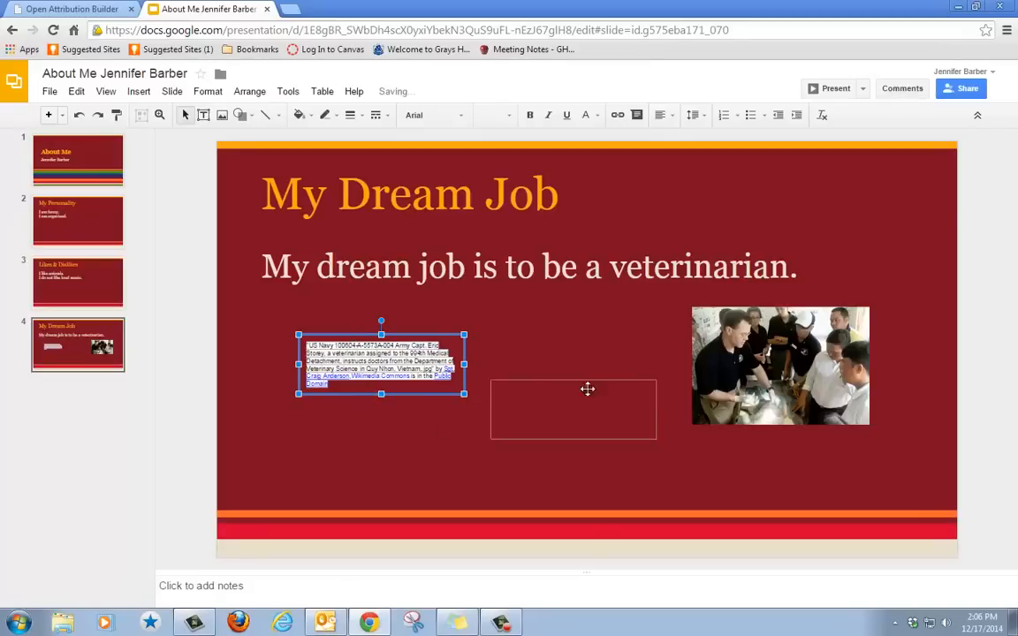
# Move the attribution box directly beneath the veterinarian photo and deselect it
pyautogui.moveTo(587, 410); pyautogui.dragTo(756, 463)
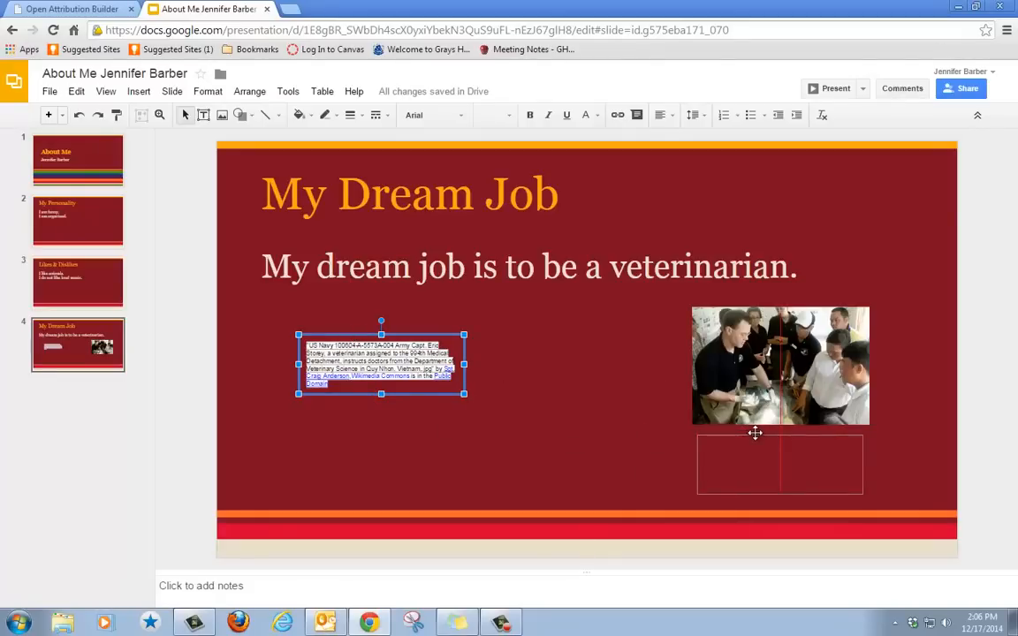
pyautogui.moveTo(381, 363); pyautogui.dragTo(781, 463)
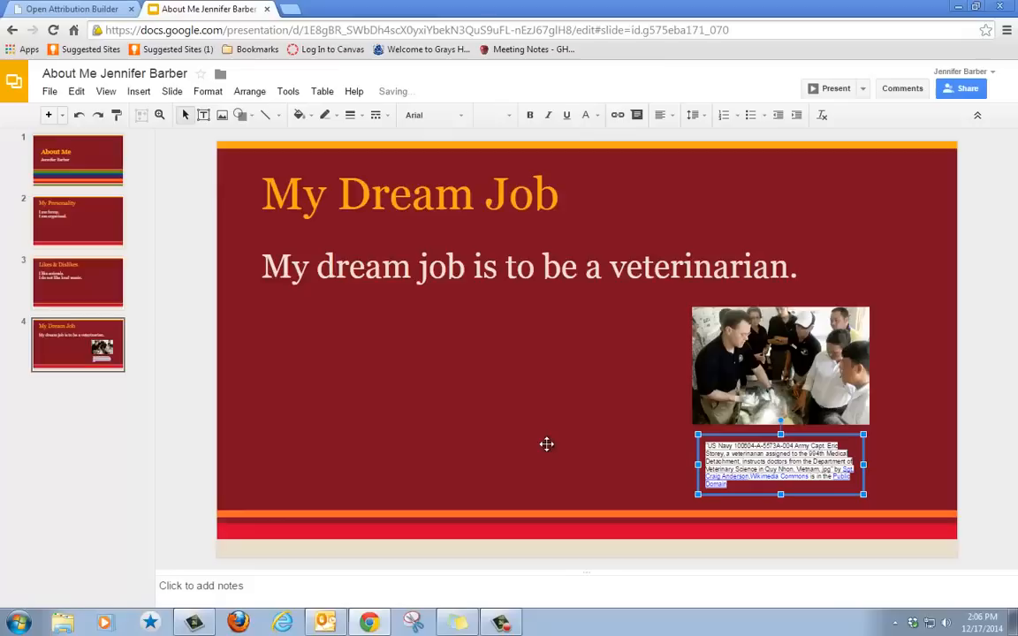
pyautogui.click(530, 265)
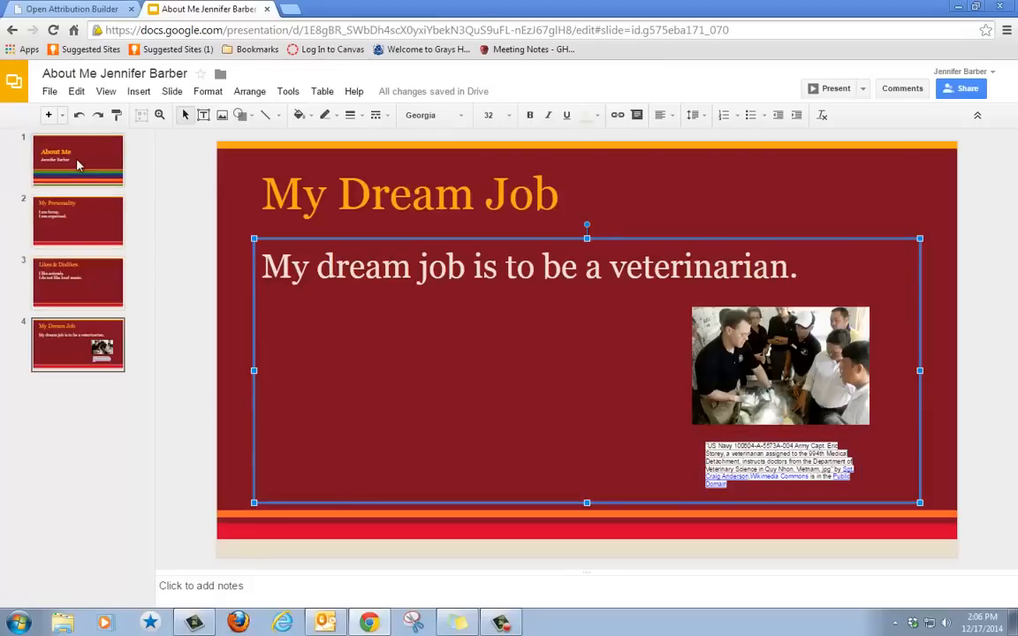
pyautogui.click(78, 160)
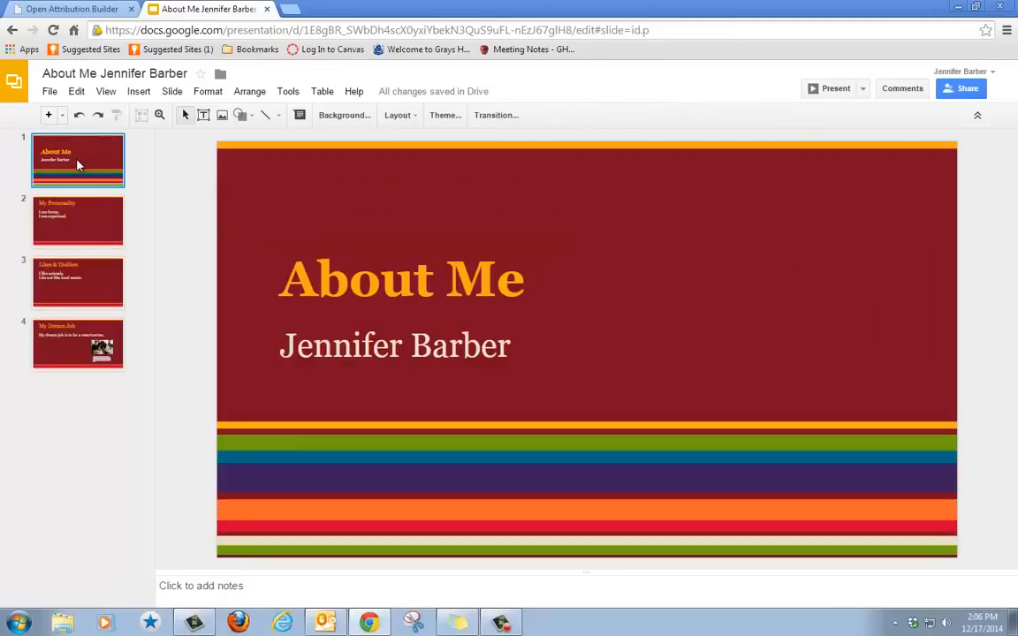
pyautogui.click(78, 220)
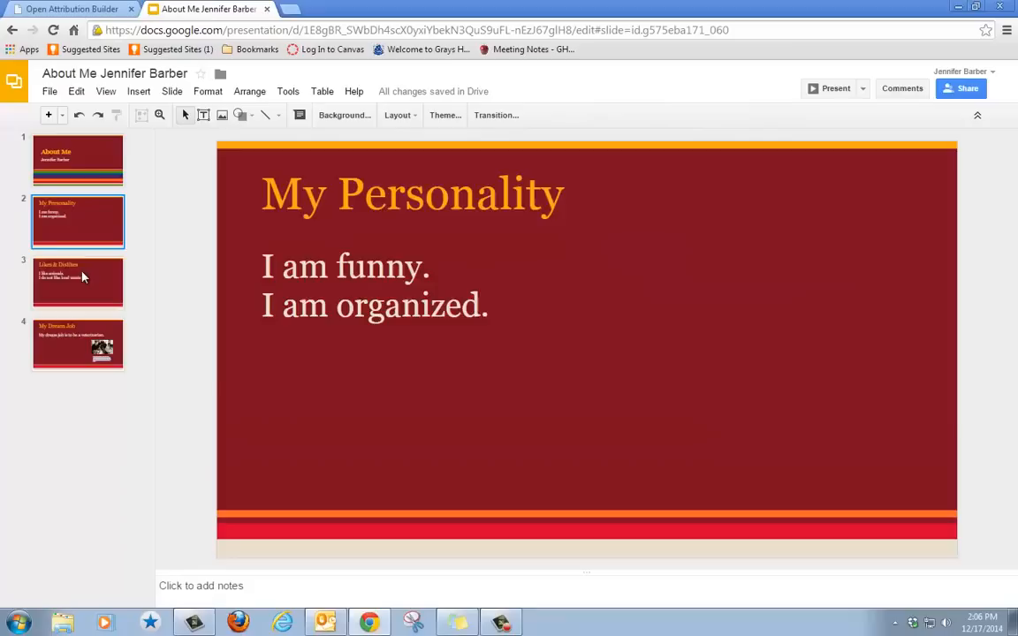
pyautogui.click(77, 343)
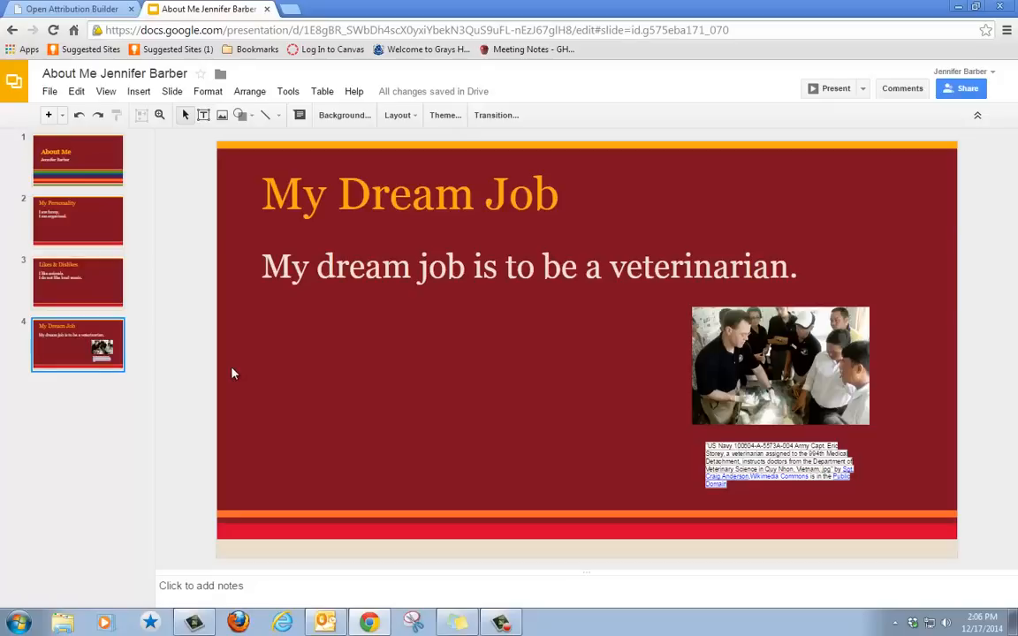
pyautogui.moveTo(279, 375)
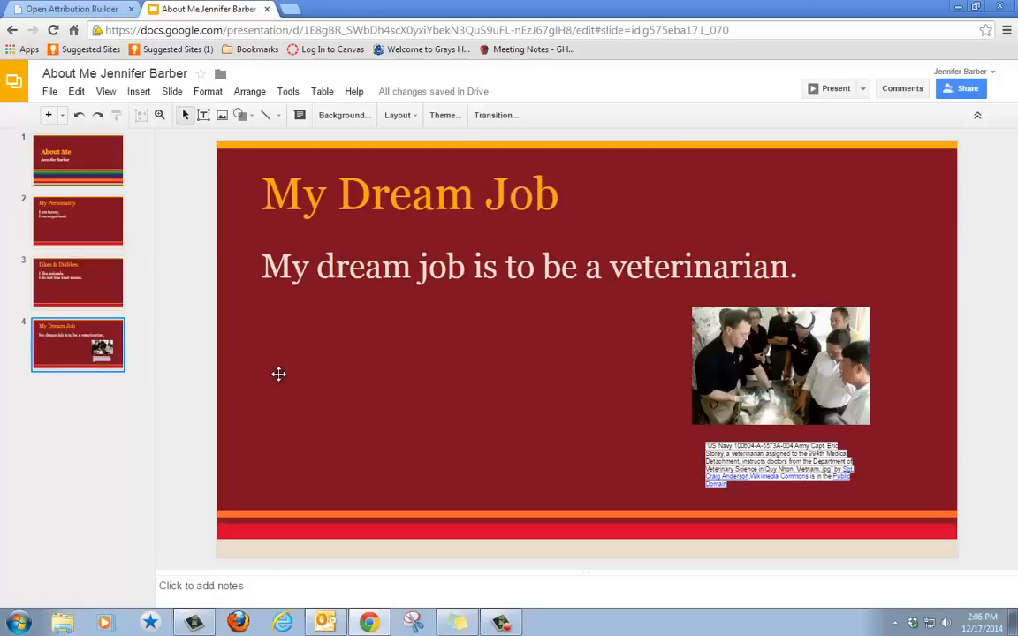